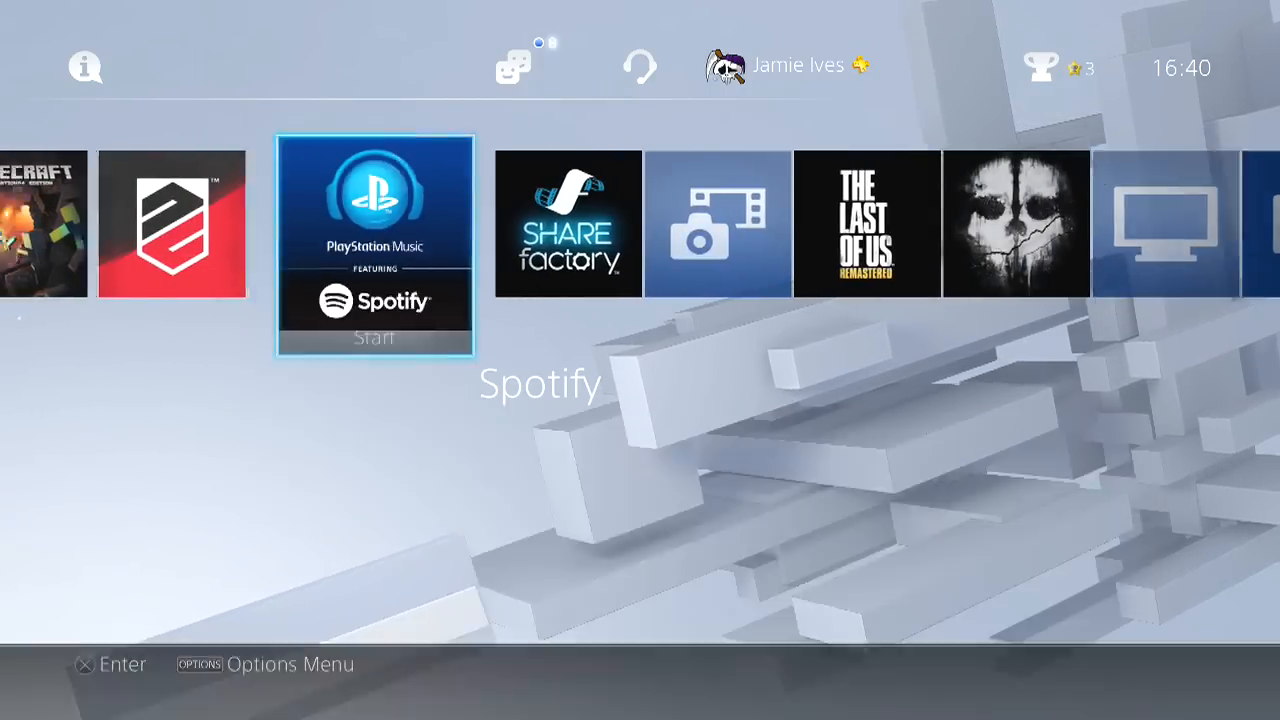
- Navigate from the home screen toward Settings to reach Share Settings
{"action": "key", "text": "Left"}
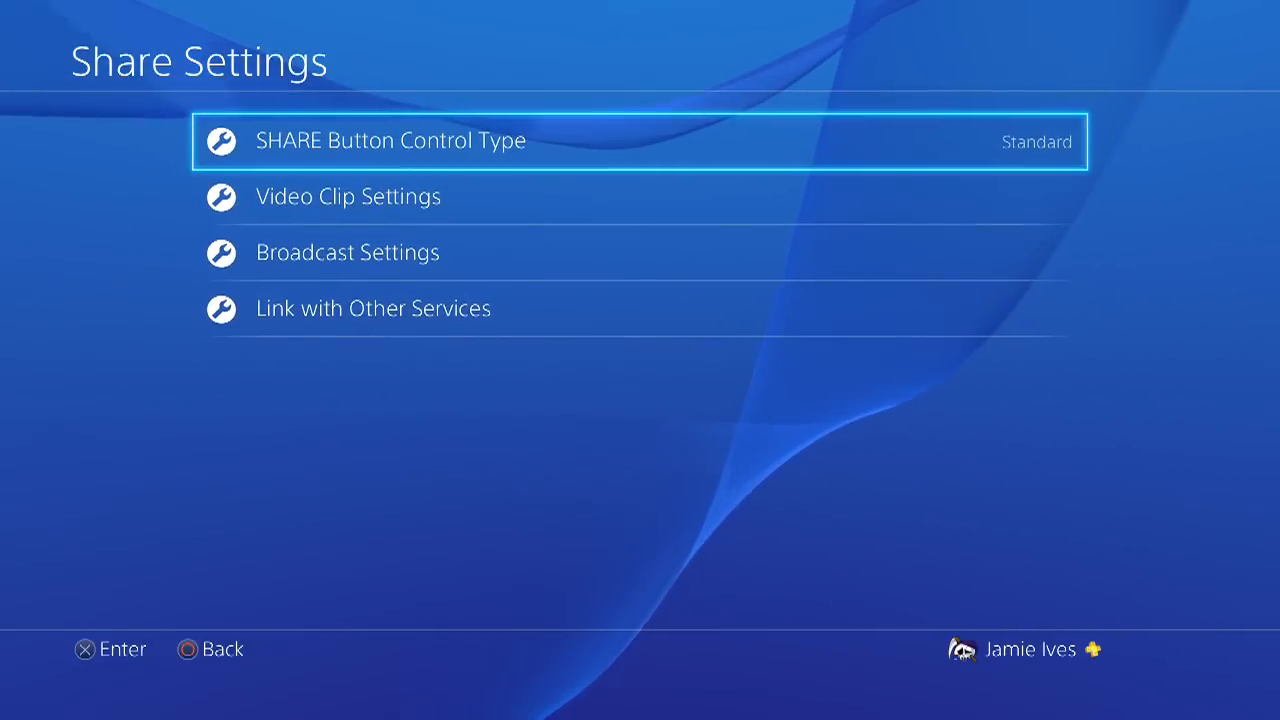
- In Video Clip Settings, tick Include Microphone Audio in Video Clip
{"action": "left_click", "coordinate": [348, 196]}
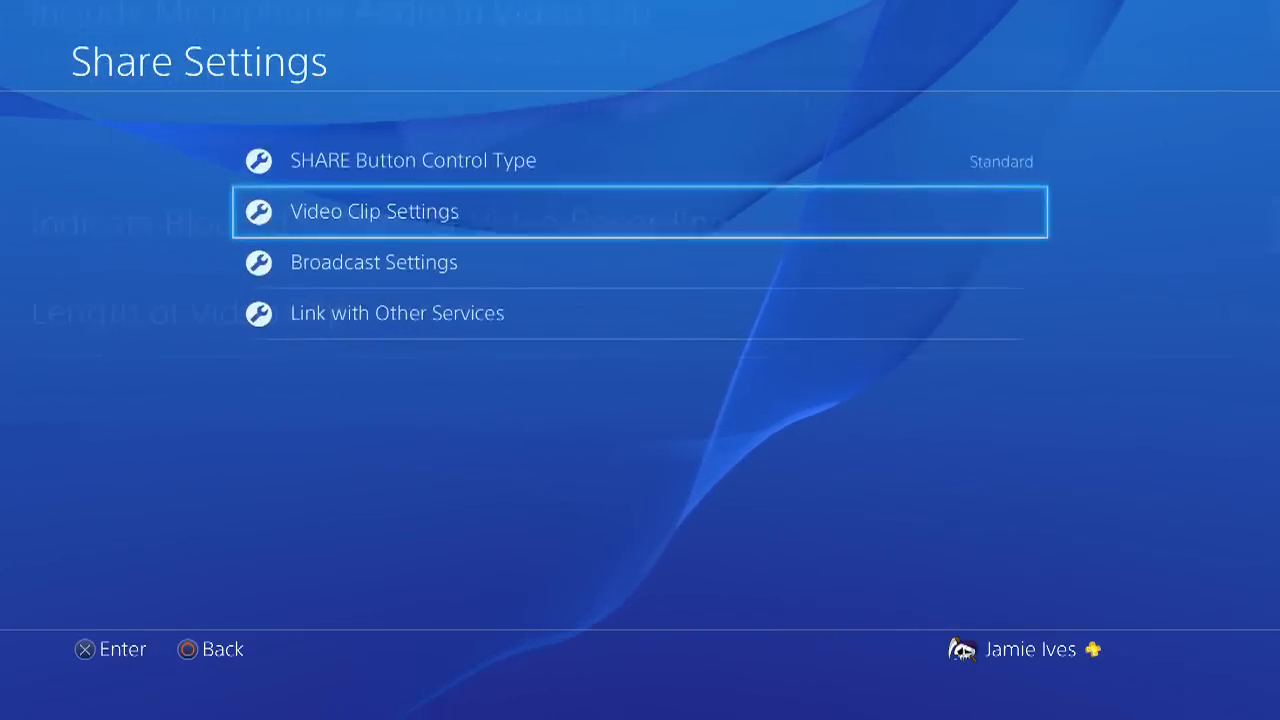
{"action": "left_click", "coordinate": [374, 211]}
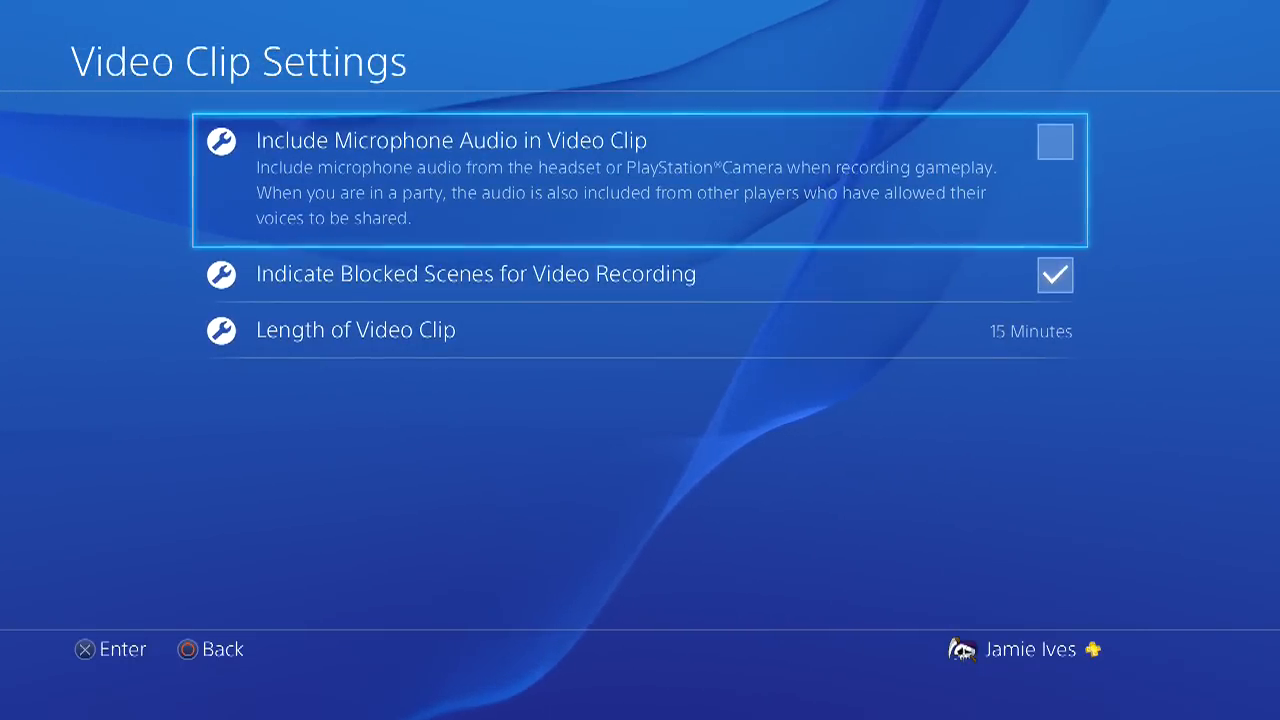
{"action": "left_click", "coordinate": [1054, 141]}
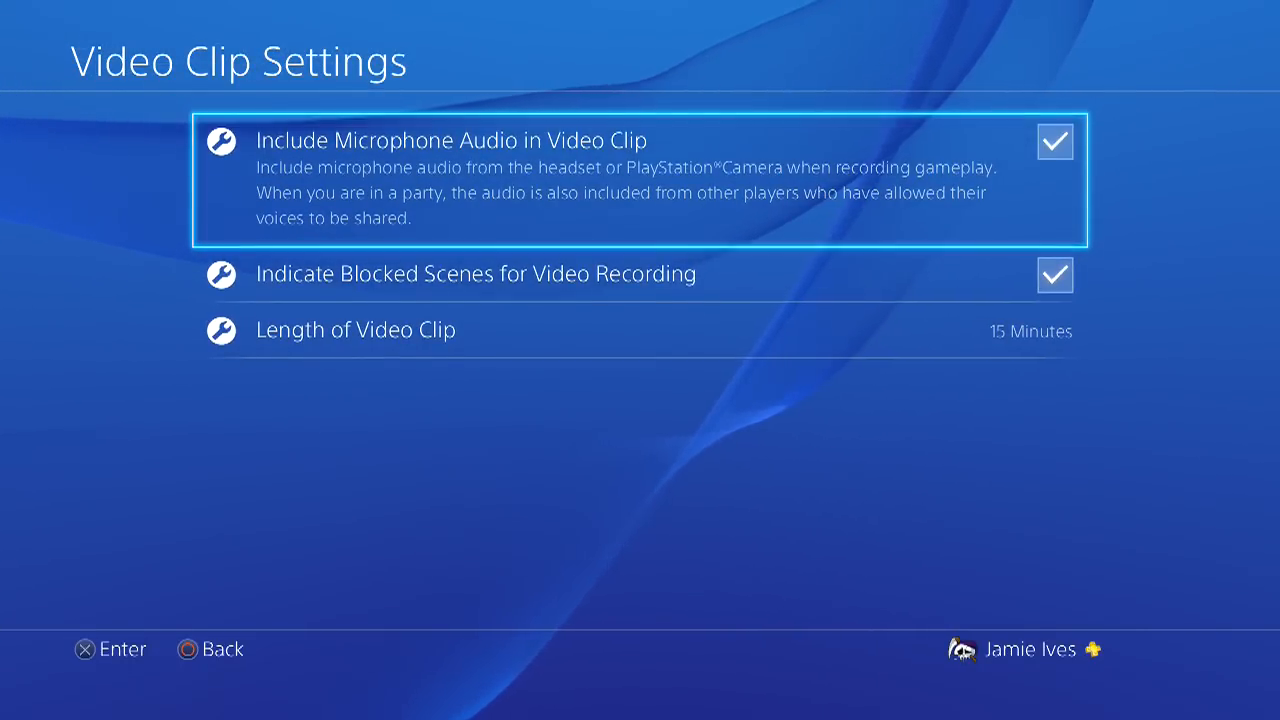
{"action": "key", "text": "down"}
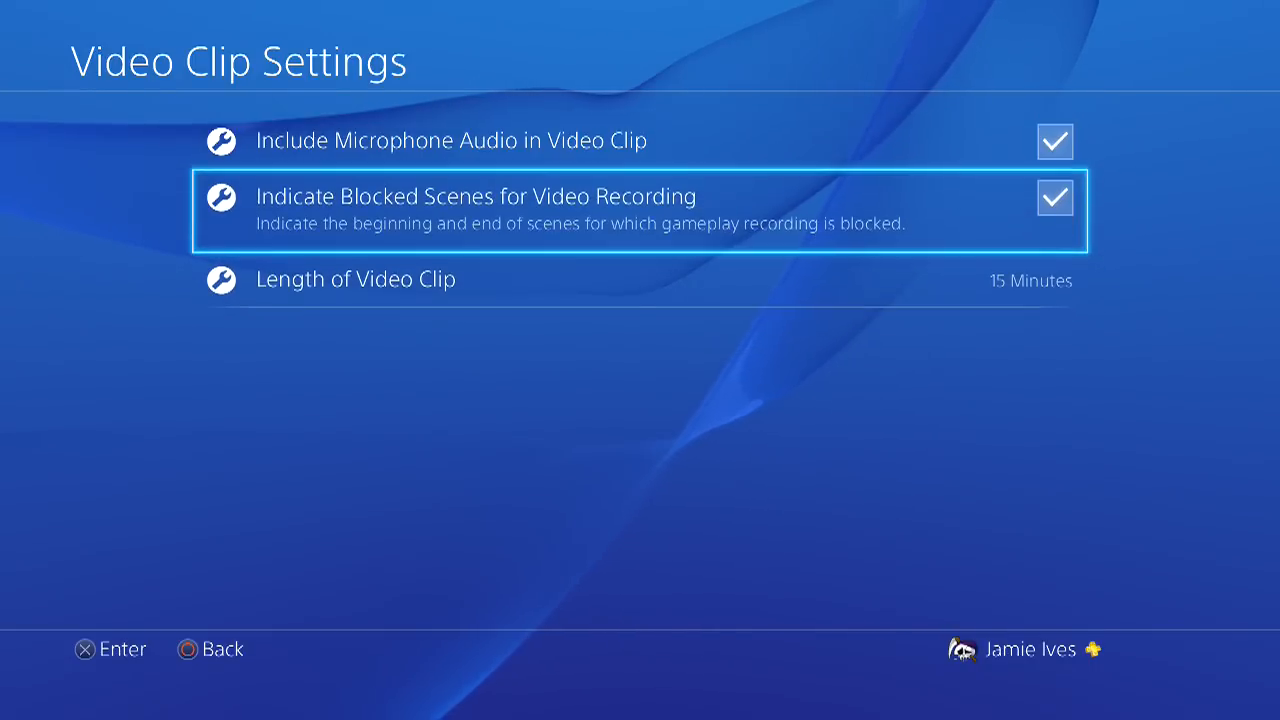
{"action": "key", "text": "Up"}
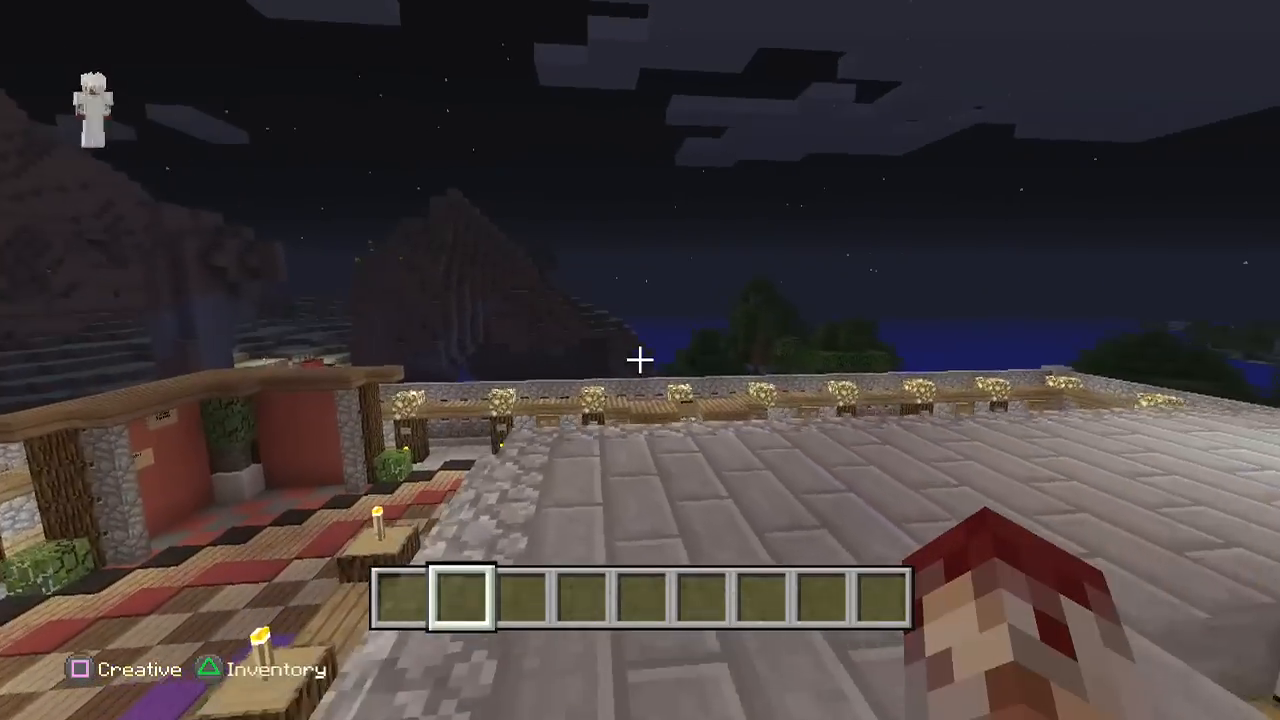
{"action": "mouse_move", "coordinate": [640, 360]}
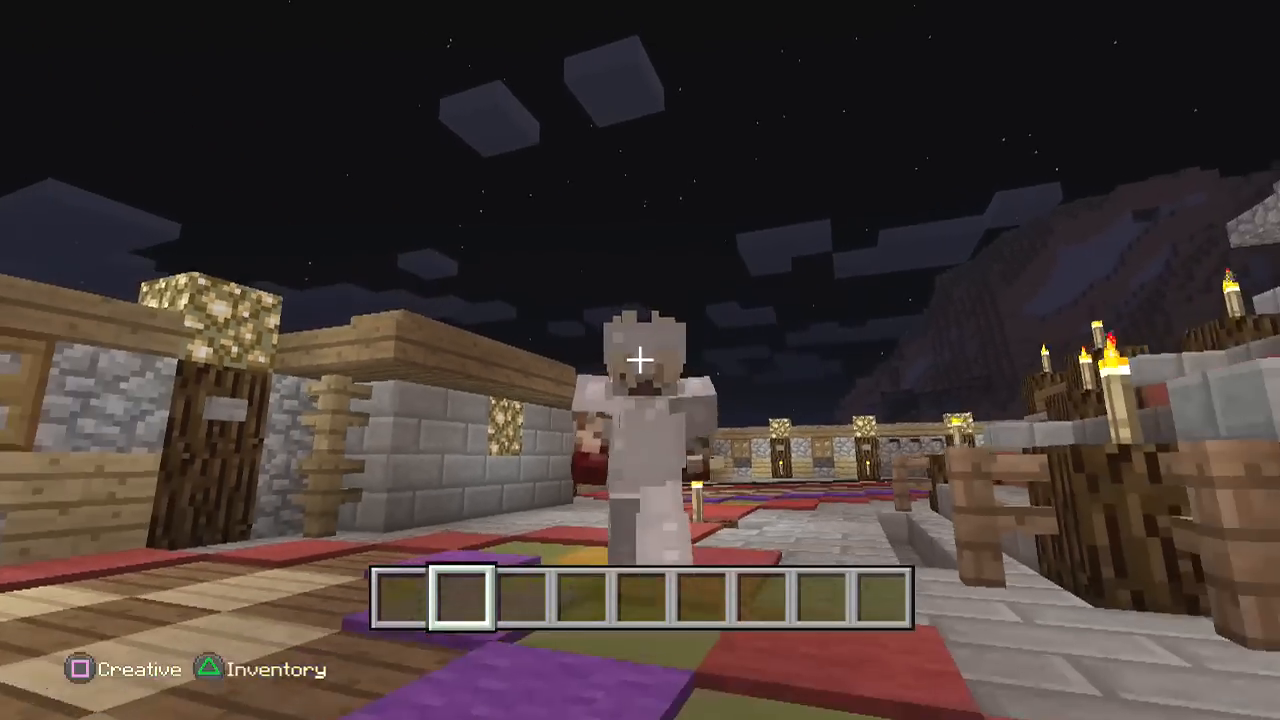
{"action": "mouse_move", "coordinate": [640, 360]}
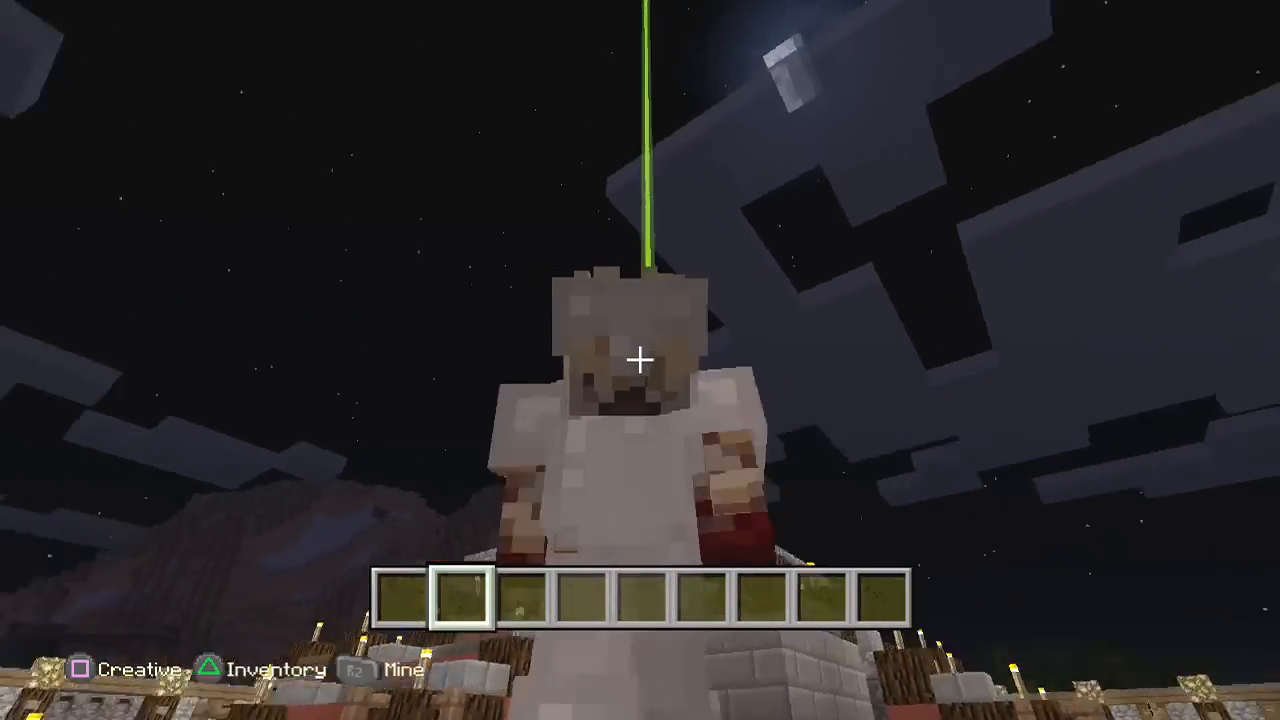
{"action": "mouse_move", "coordinate": [640, 360]}
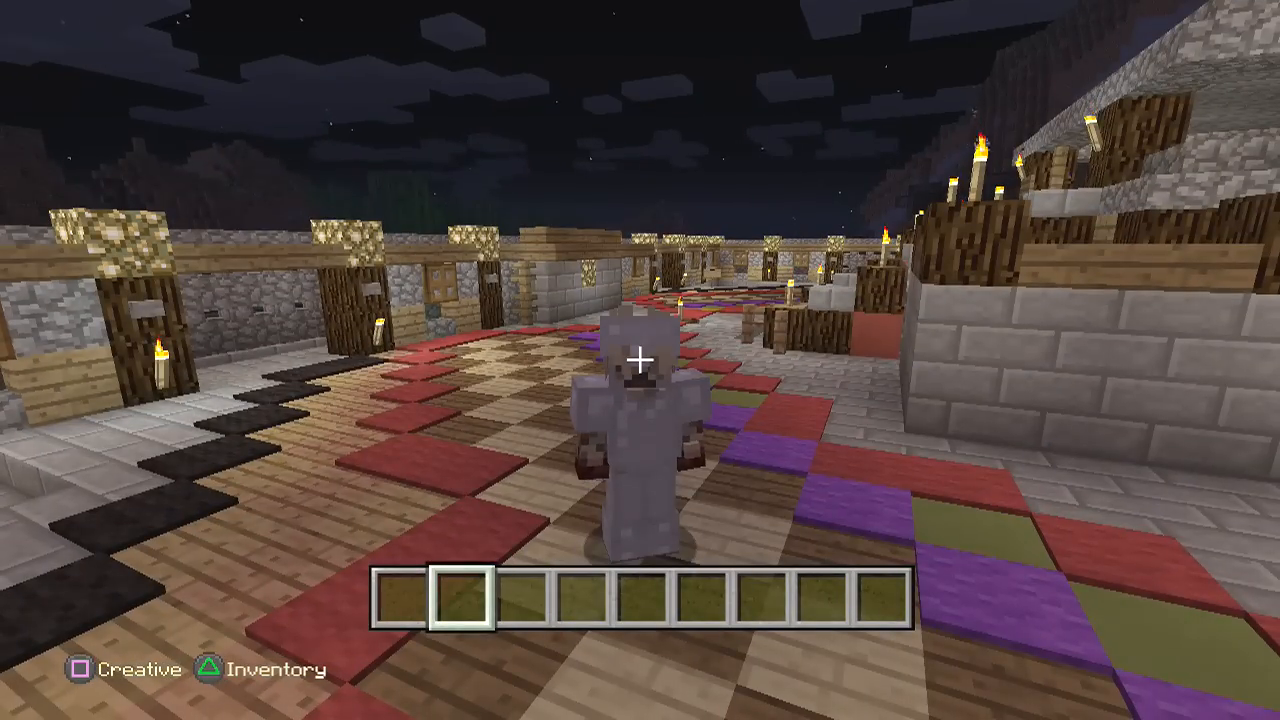
- Press Share to begin setting up a new SHAREfactory project with the Minecraft clip
{"action": "key", "text": "share"}
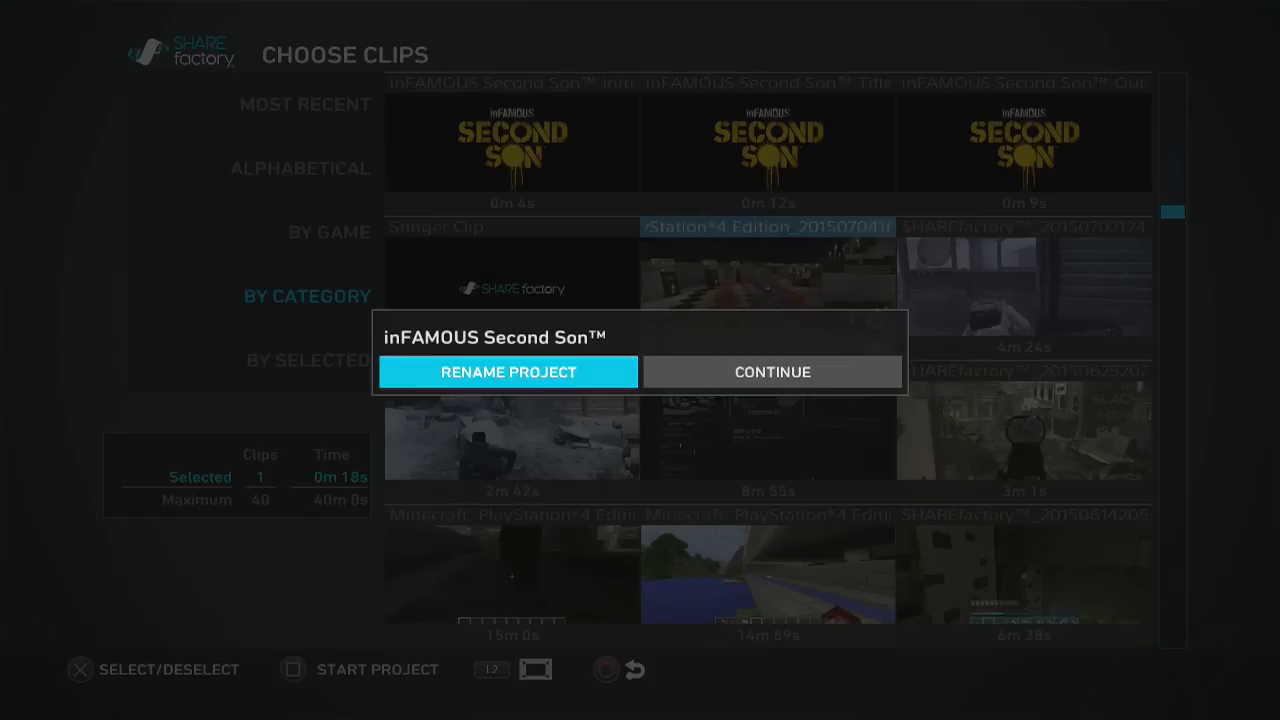
- Rename the new project to 'Trial' and open it in the editor
{"action": "left_click", "coordinate": [507, 371]}
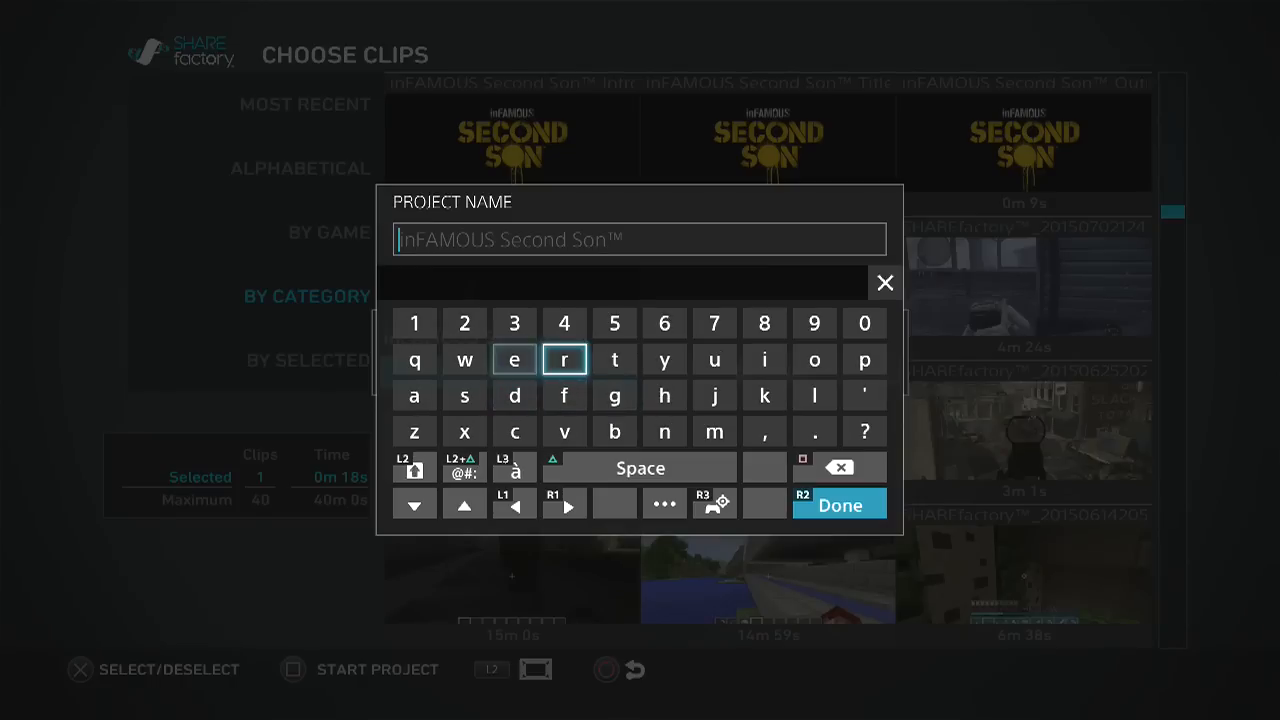
{"action": "type", "text": "Tria"}
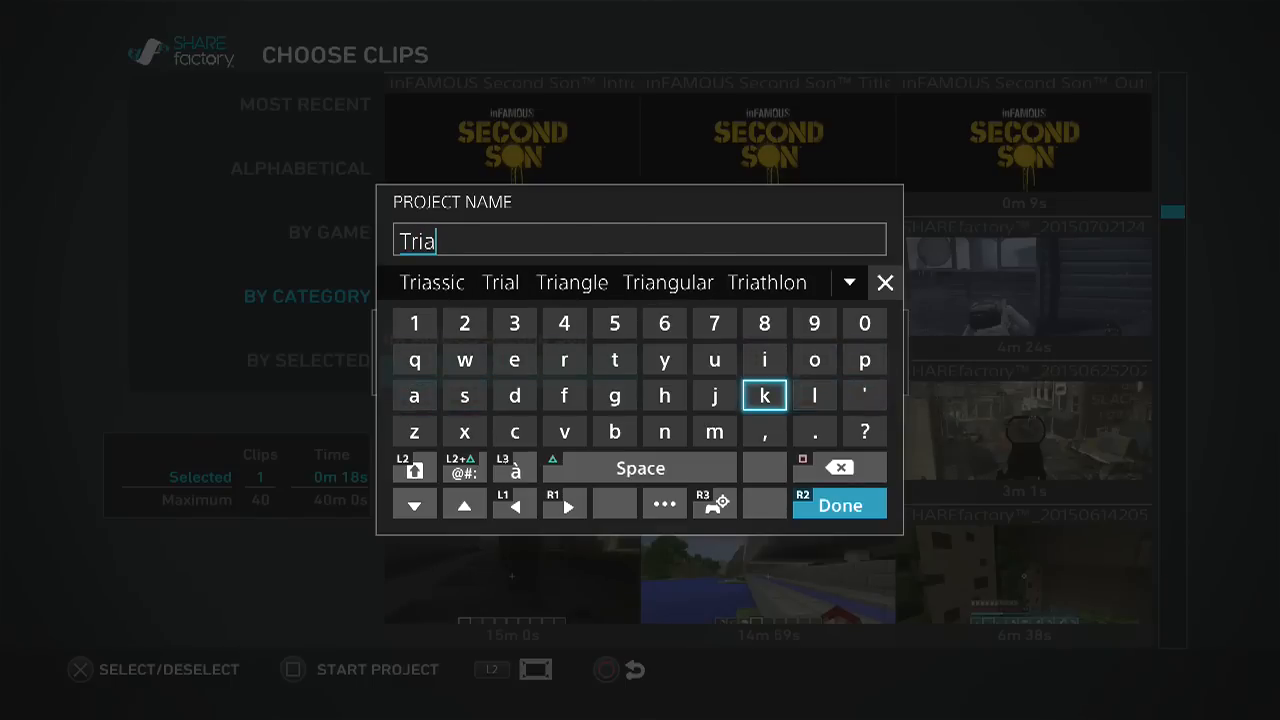
{"action": "left_click", "coordinate": [838, 505]}
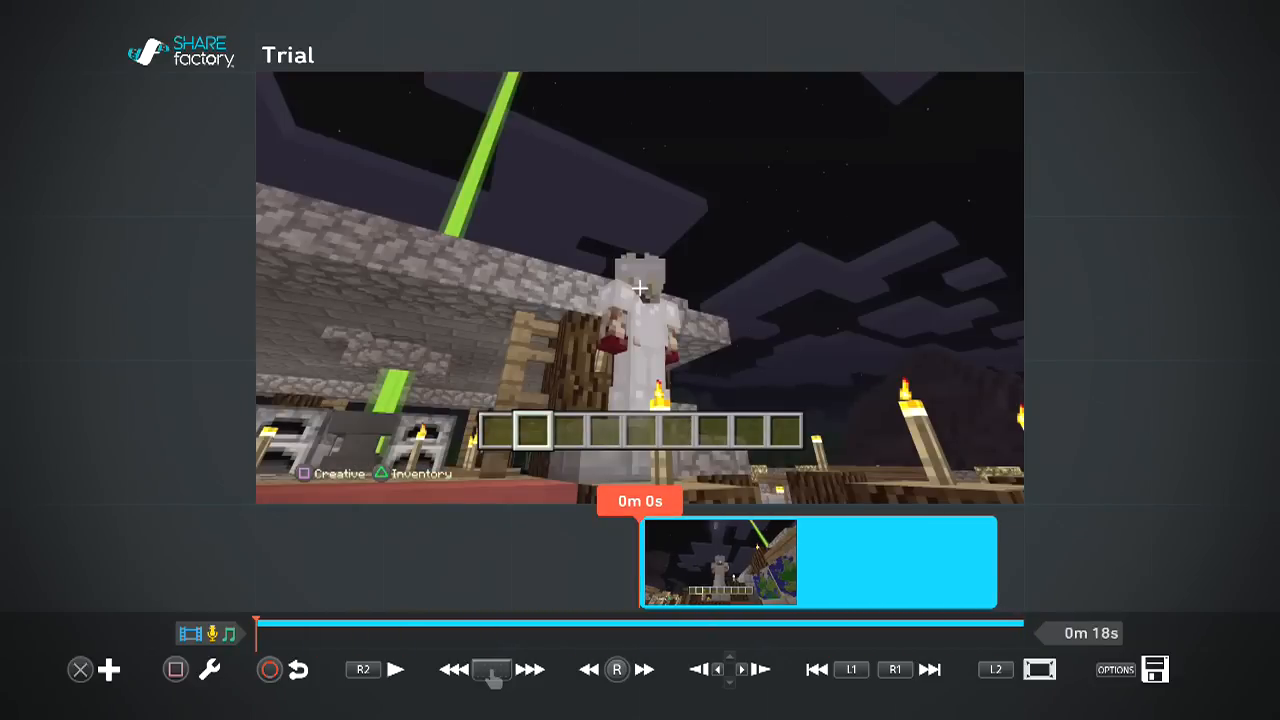
- Split the Minecraft clip at 5 seconds and confirm, leaving a 14-second project
{"action": "left_click", "coordinate": [717, 562]}
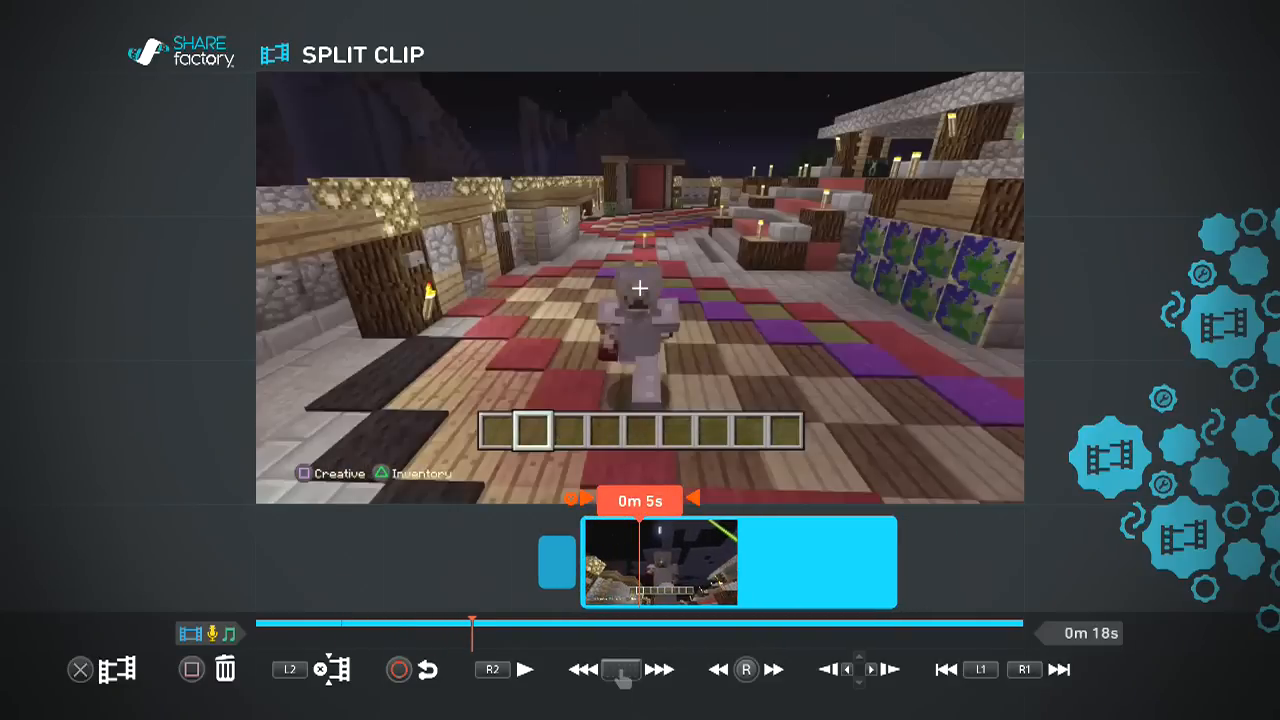
{"action": "left_click", "coordinate": [333, 669]}
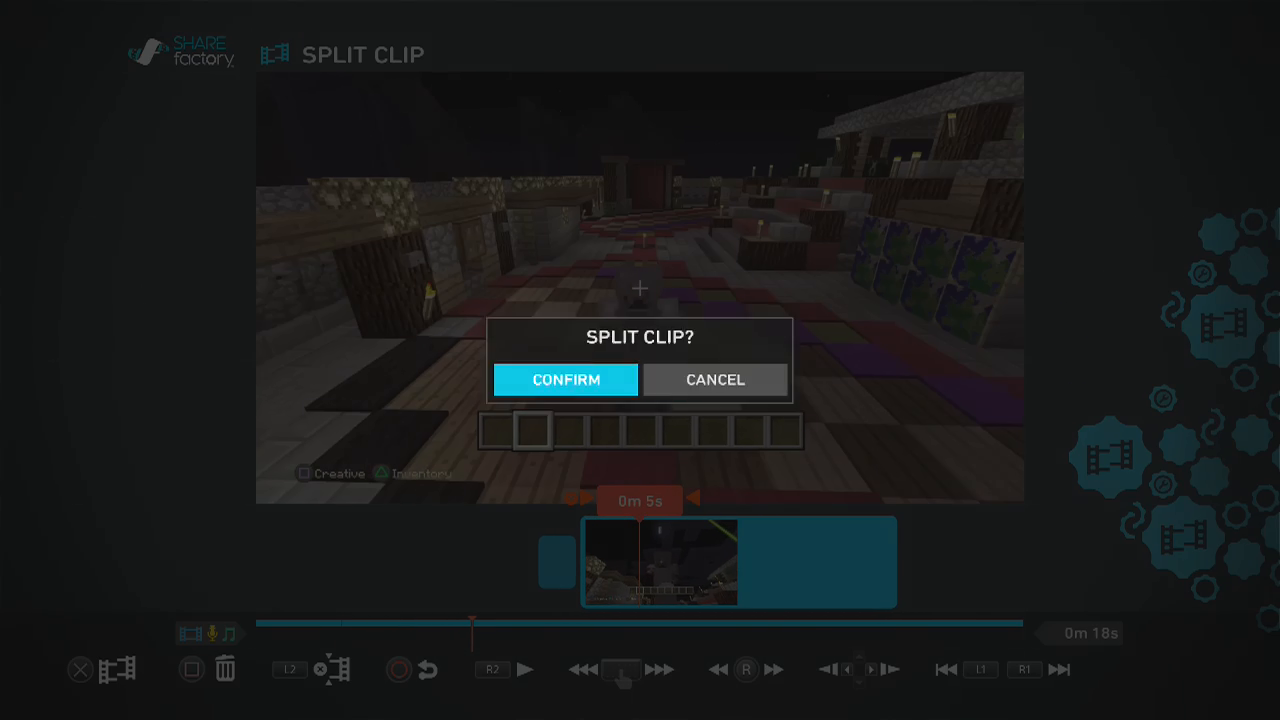
{"action": "left_click", "coordinate": [565, 380]}
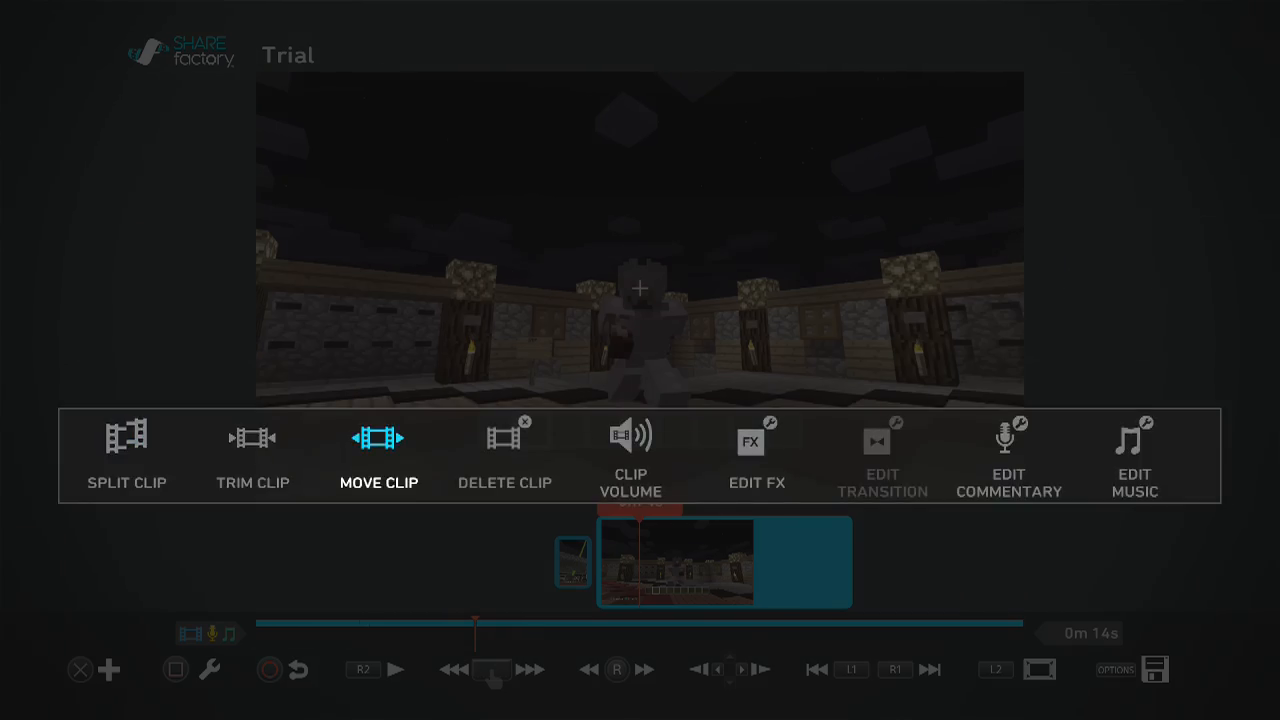
- Add a transition between the two split clip pieces
{"action": "left_click", "coordinate": [1009, 440]}
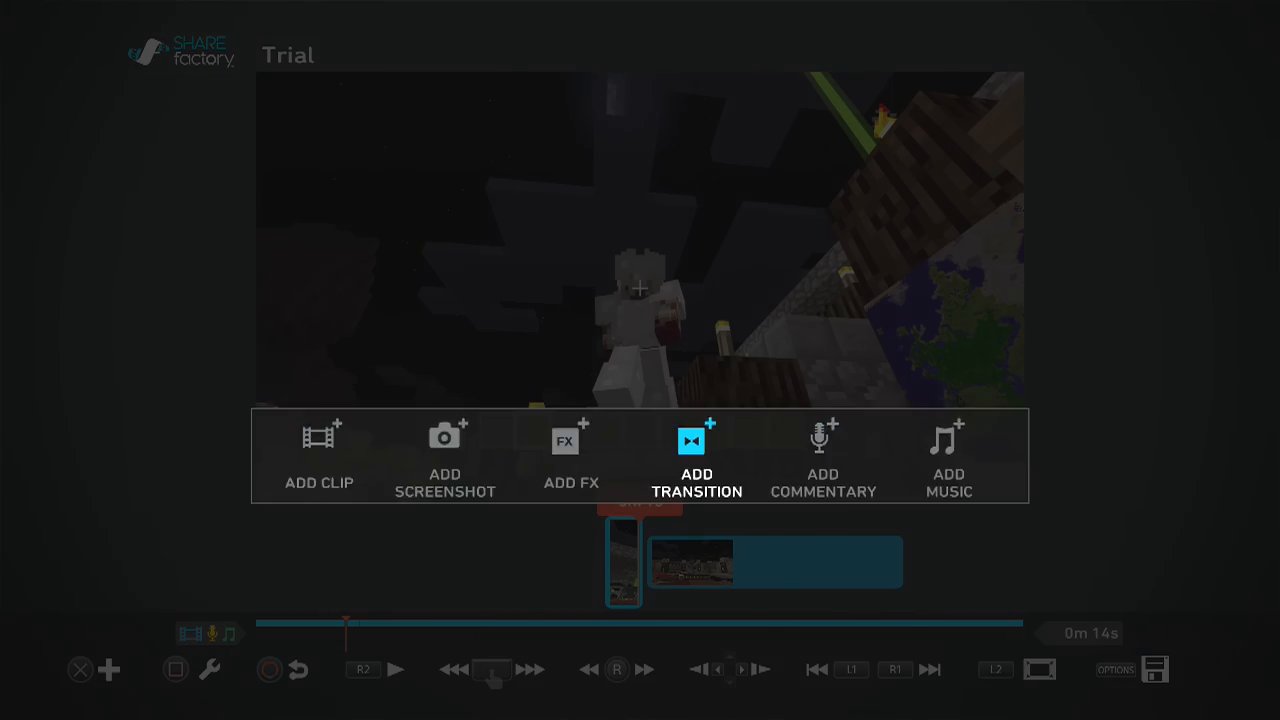
{"action": "left_click", "coordinate": [696, 437]}
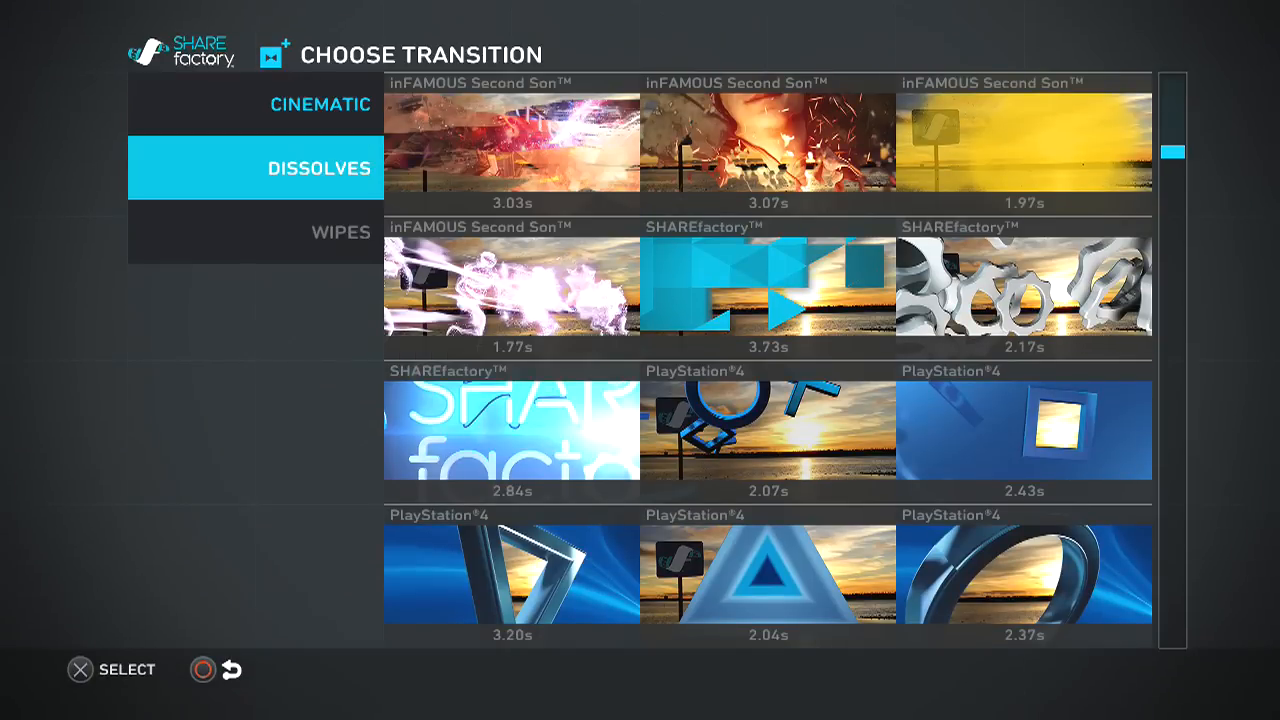
{"action": "left_click", "coordinate": [340, 231]}
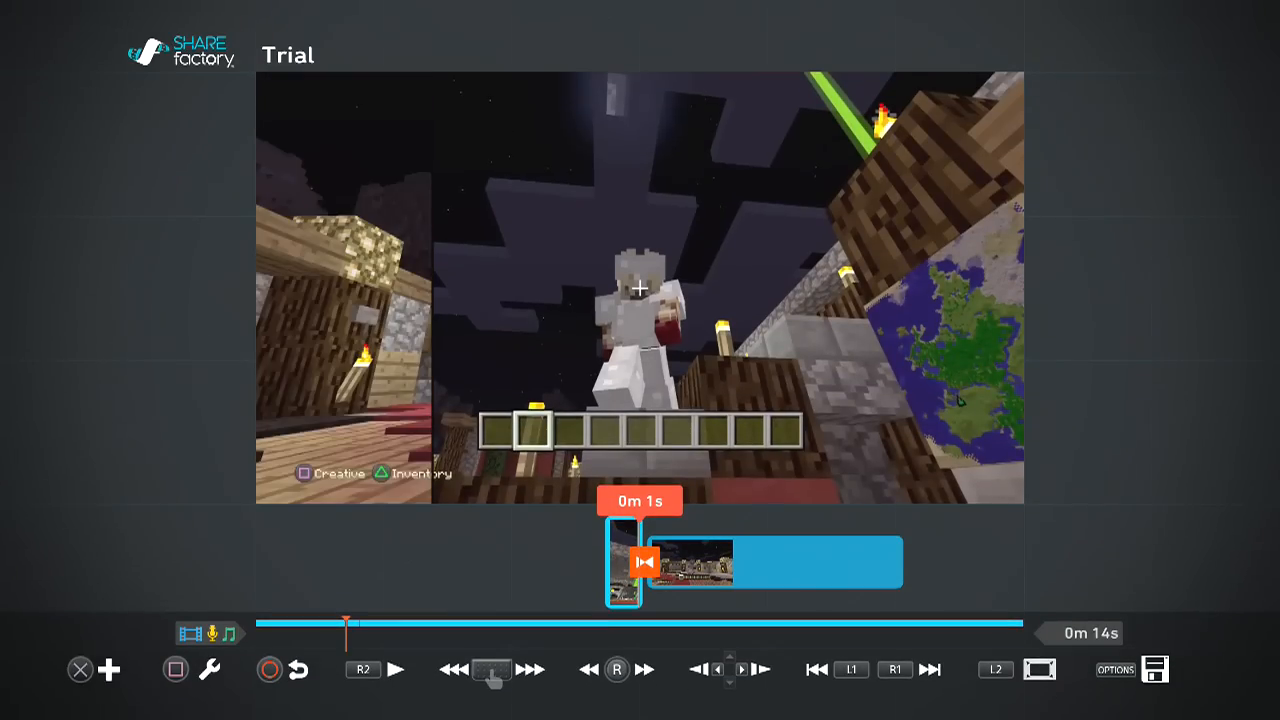
{"action": "left_click", "coordinate": [396, 669]}
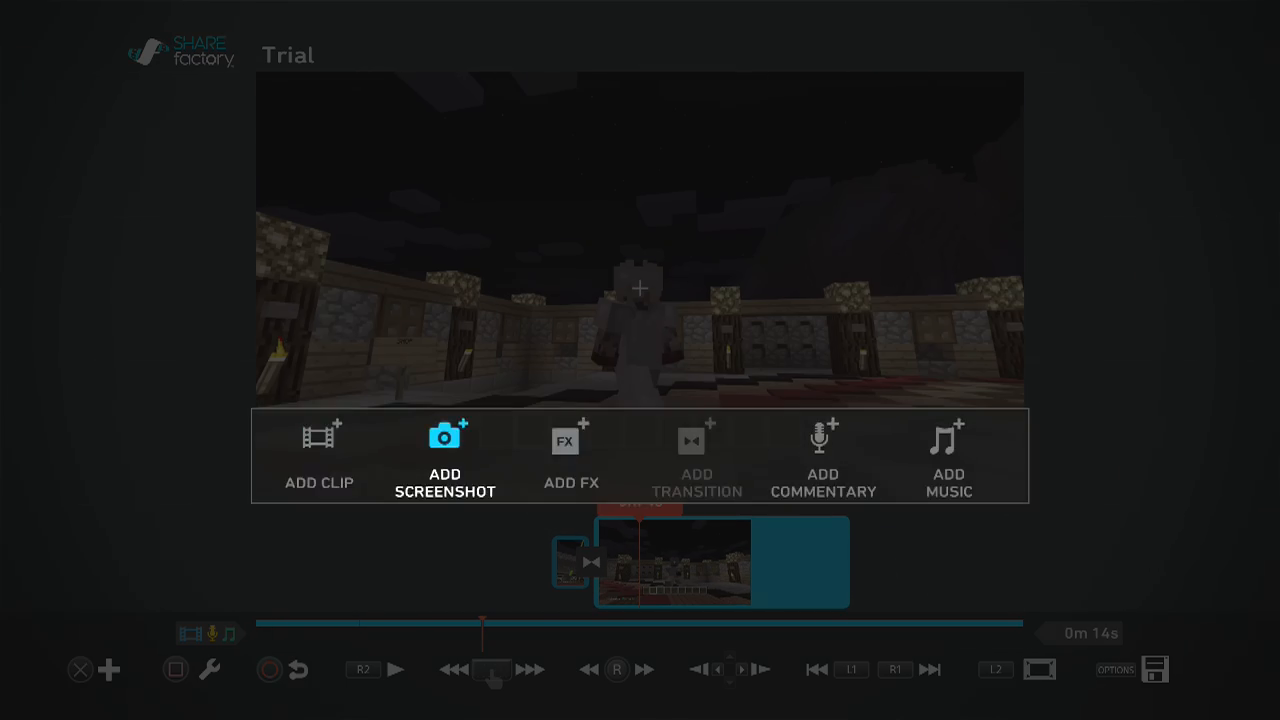
- Add the FAIL sticker from the Stickers collection to the main clip
{"action": "left_click", "coordinate": [571, 455]}
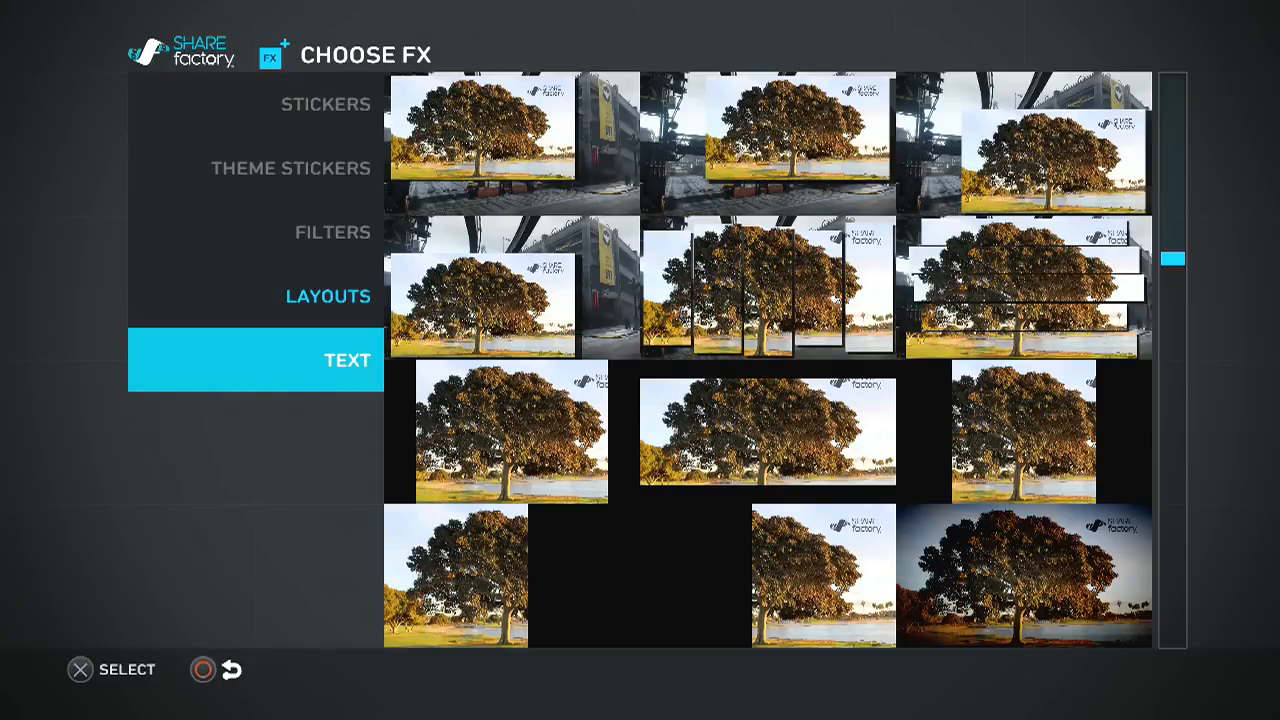
{"action": "left_click", "coordinate": [325, 104]}
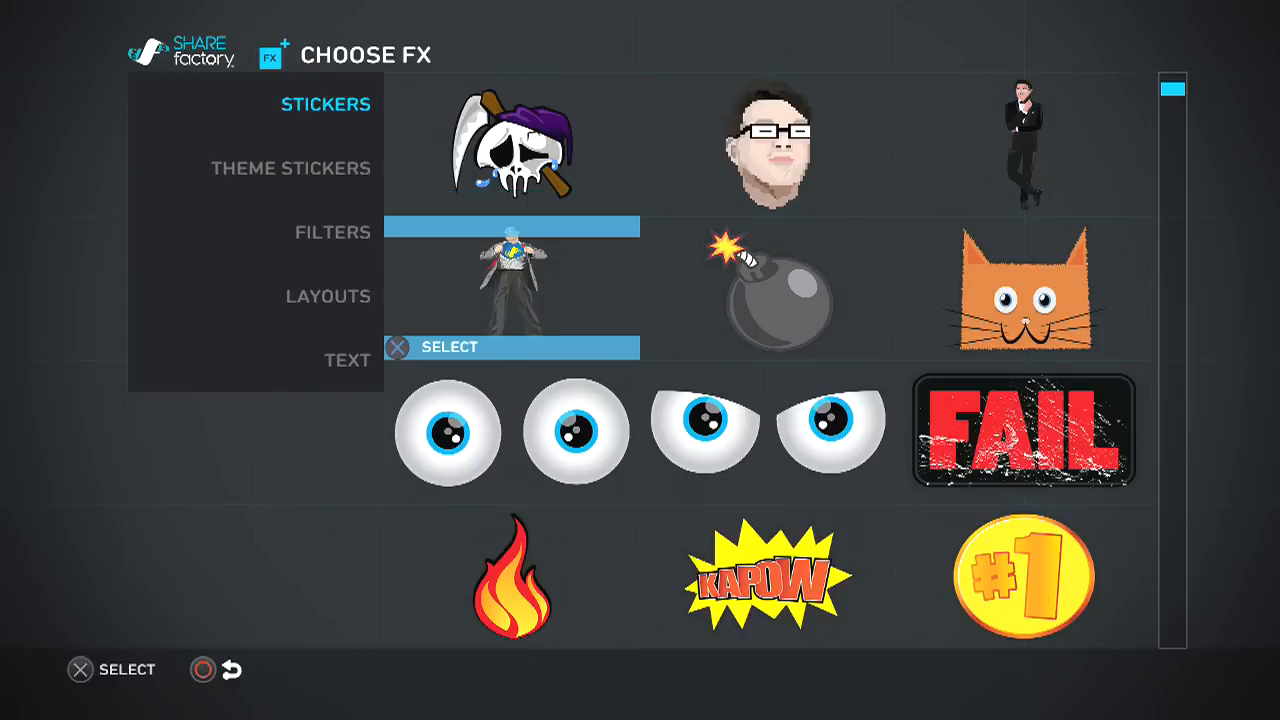
{"action": "scroll", "scroll_direction": "down", "scroll_amount": 3}
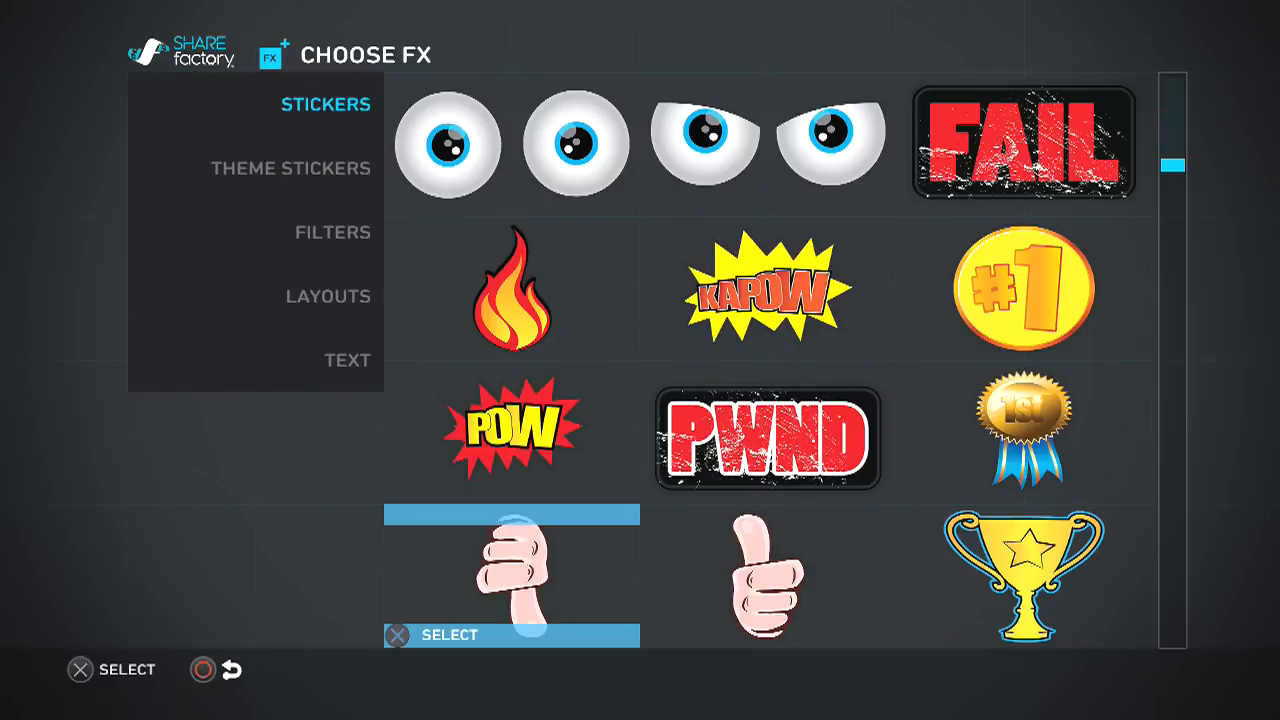
{"action": "left_click", "coordinate": [1024, 140]}
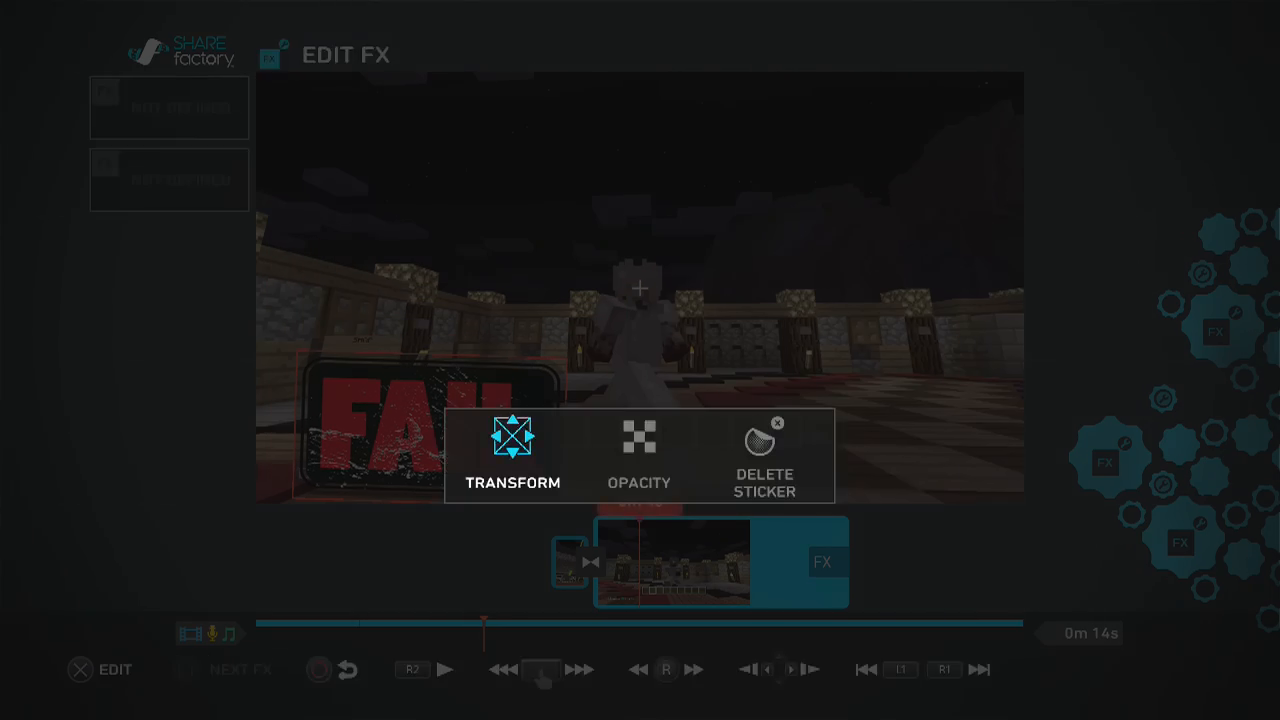
{"action": "left_click", "coordinate": [639, 455]}
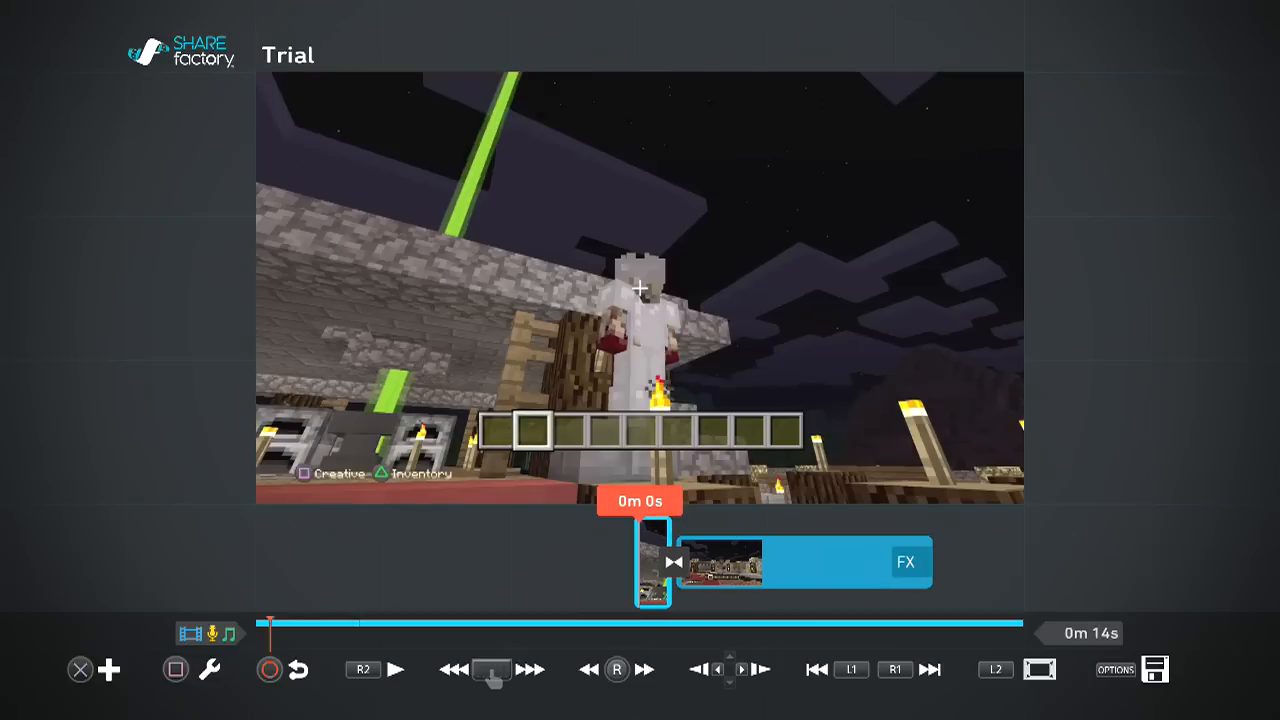
- Add the Lucid Dream Remix track from the music library to Trial
{"action": "left_click", "coordinate": [110, 669]}
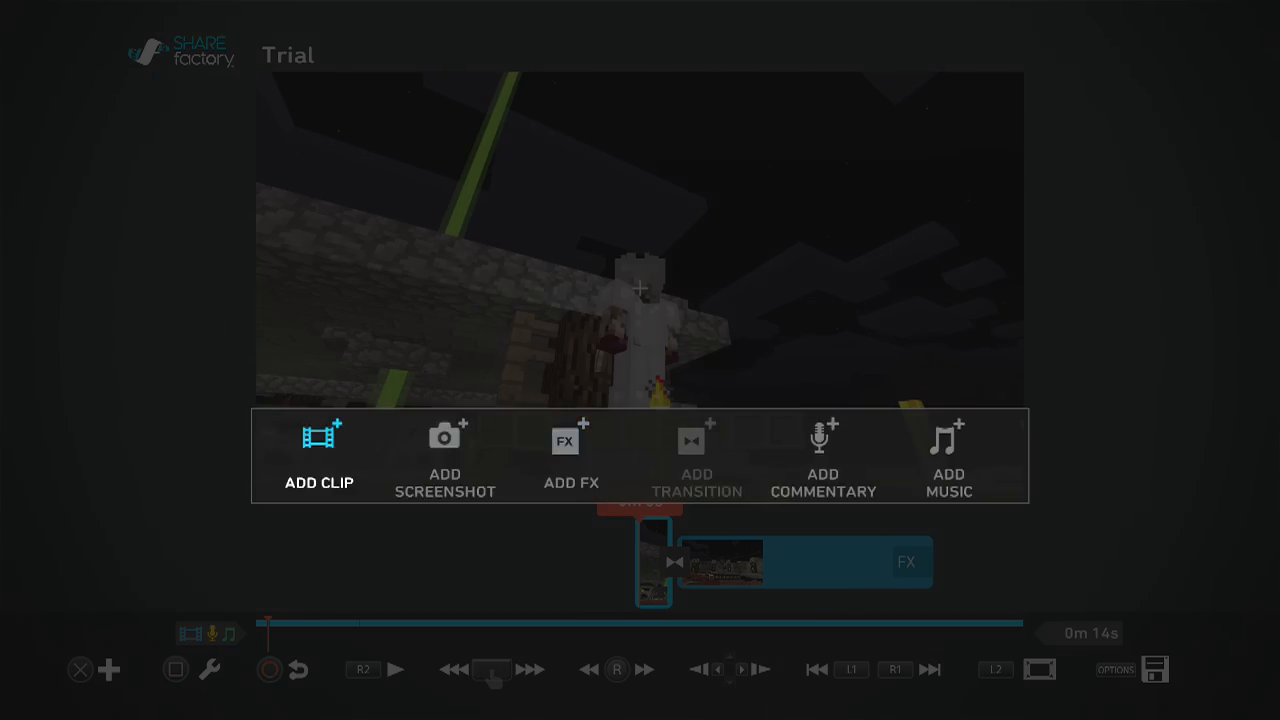
{"action": "left_click", "coordinate": [947, 457]}
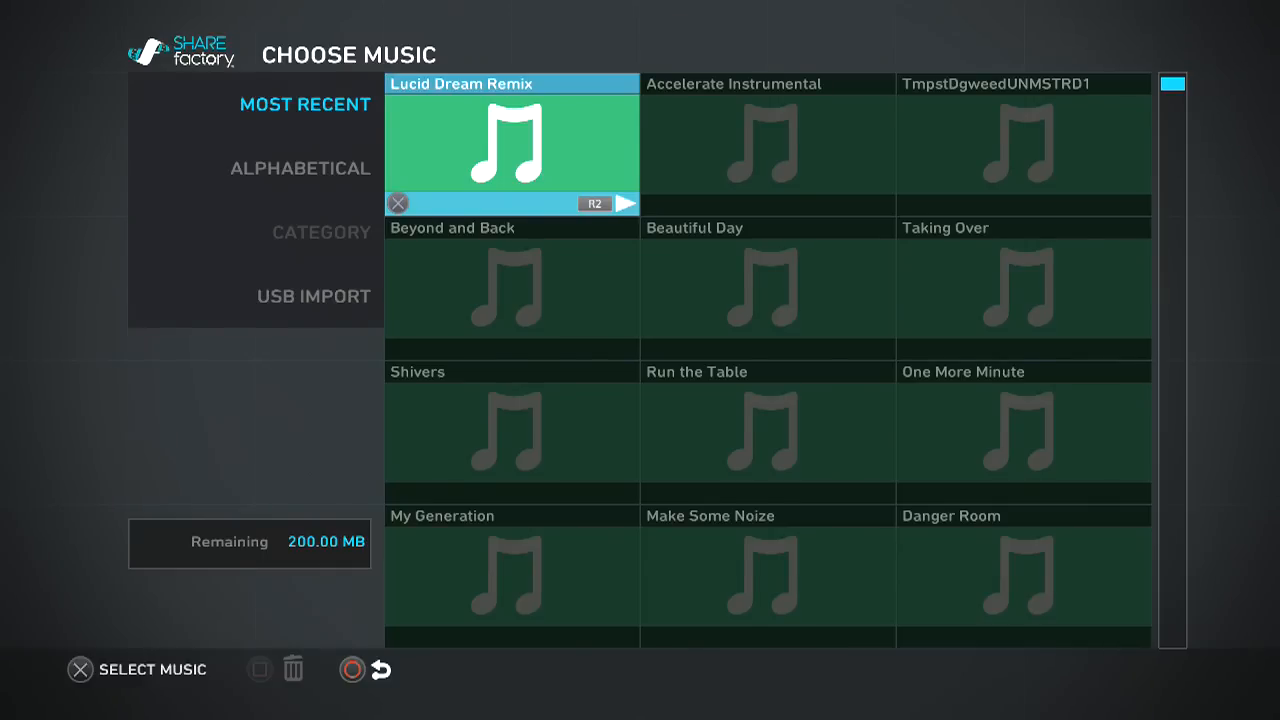
{"action": "left_click", "coordinate": [511, 143]}
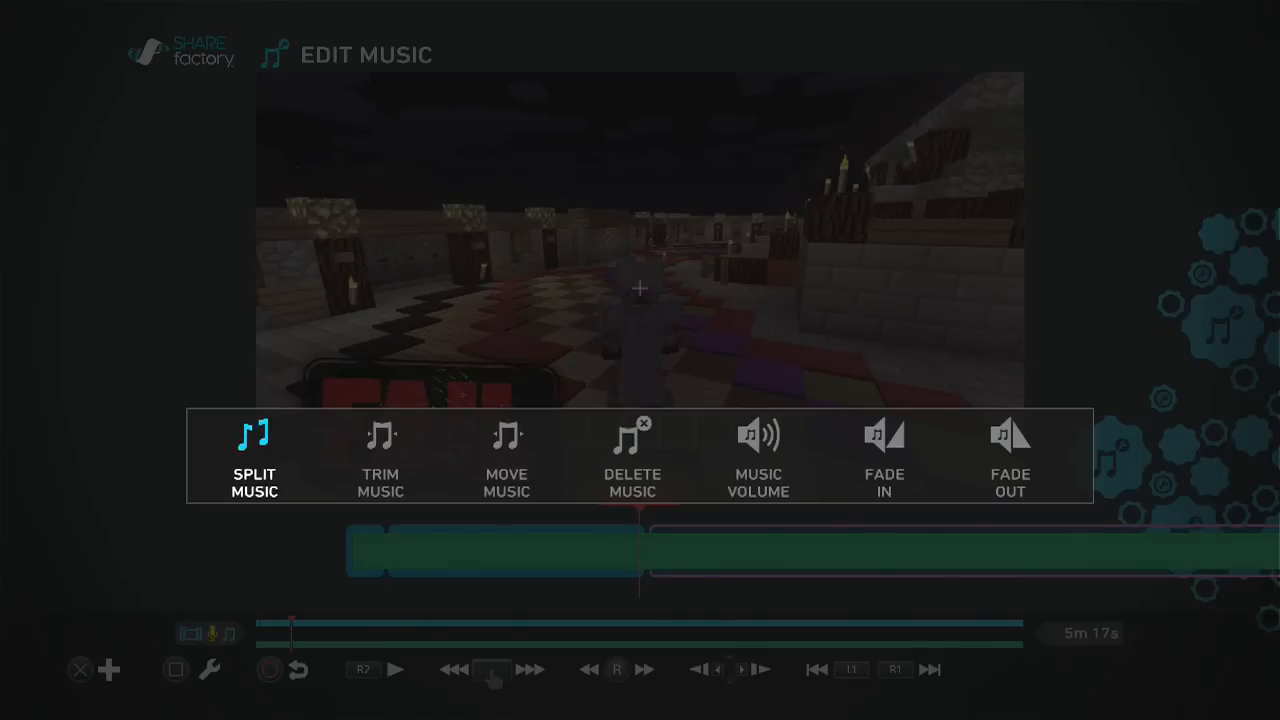
- Split the music at 0m 18s and delete the excess music
{"action": "left_click", "coordinate": [254, 455]}
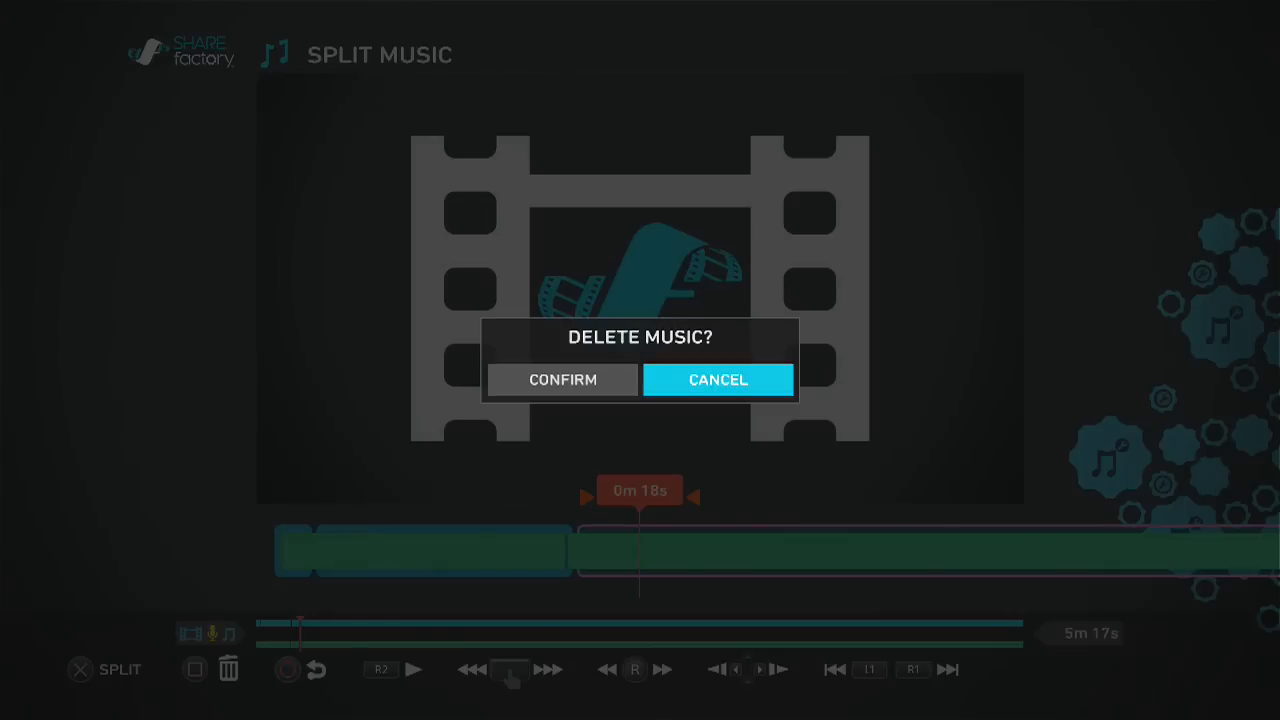
{"action": "left_click", "coordinate": [562, 379]}
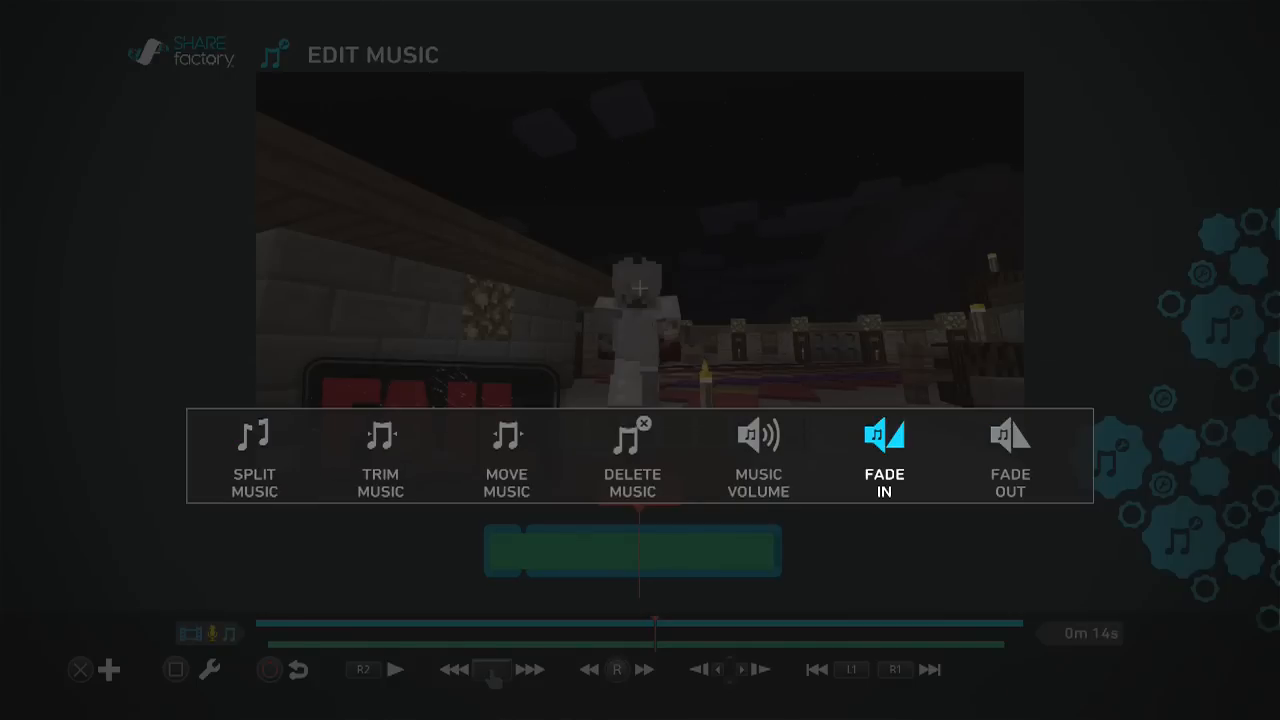
- Apply a fade-in to the music and adjust its duration slider
{"action": "left_click", "coordinate": [884, 450]}
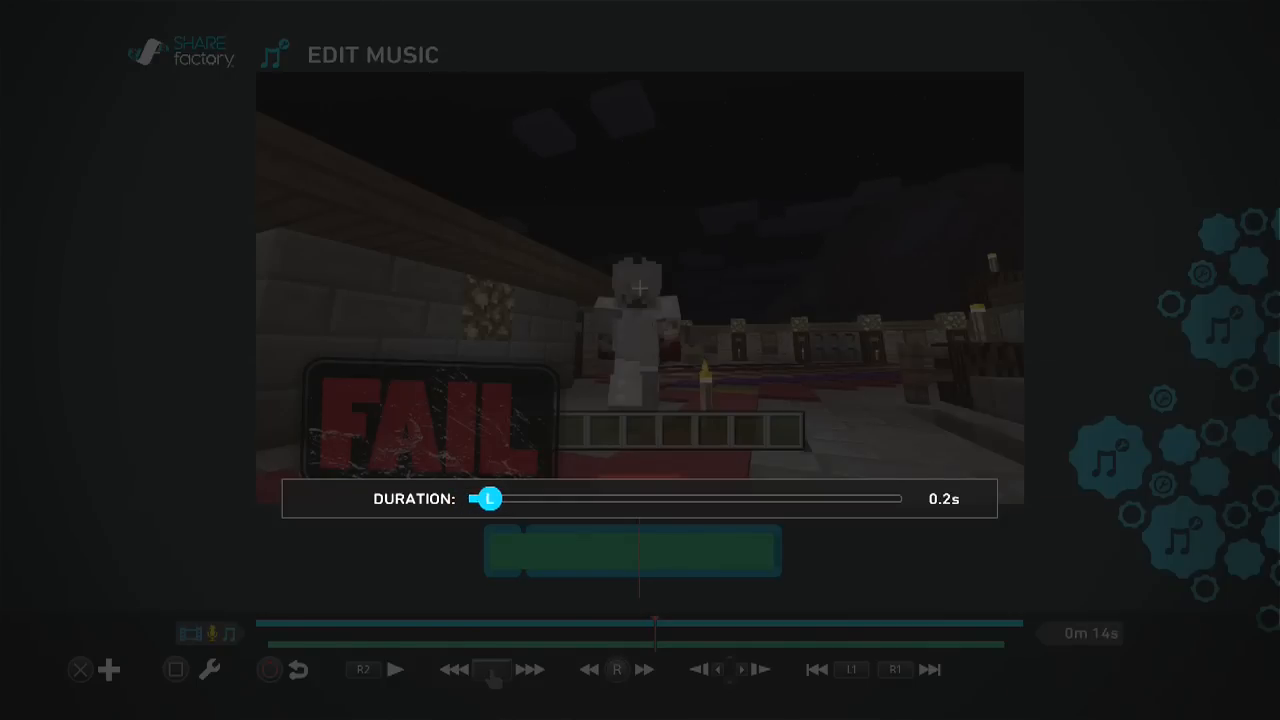
{"action": "left_click_drag", "start_coordinate": [489, 498], "coordinate": [903, 498]}
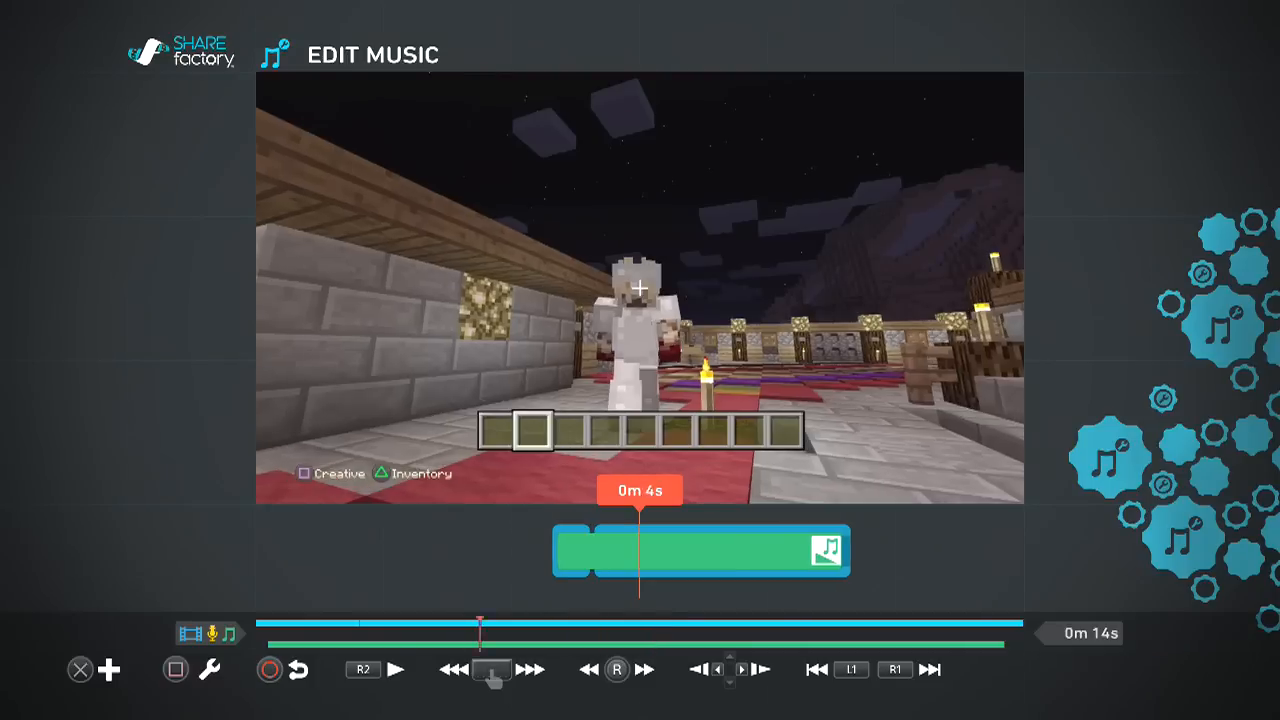
{"action": "left_click", "coordinate": [394, 669]}
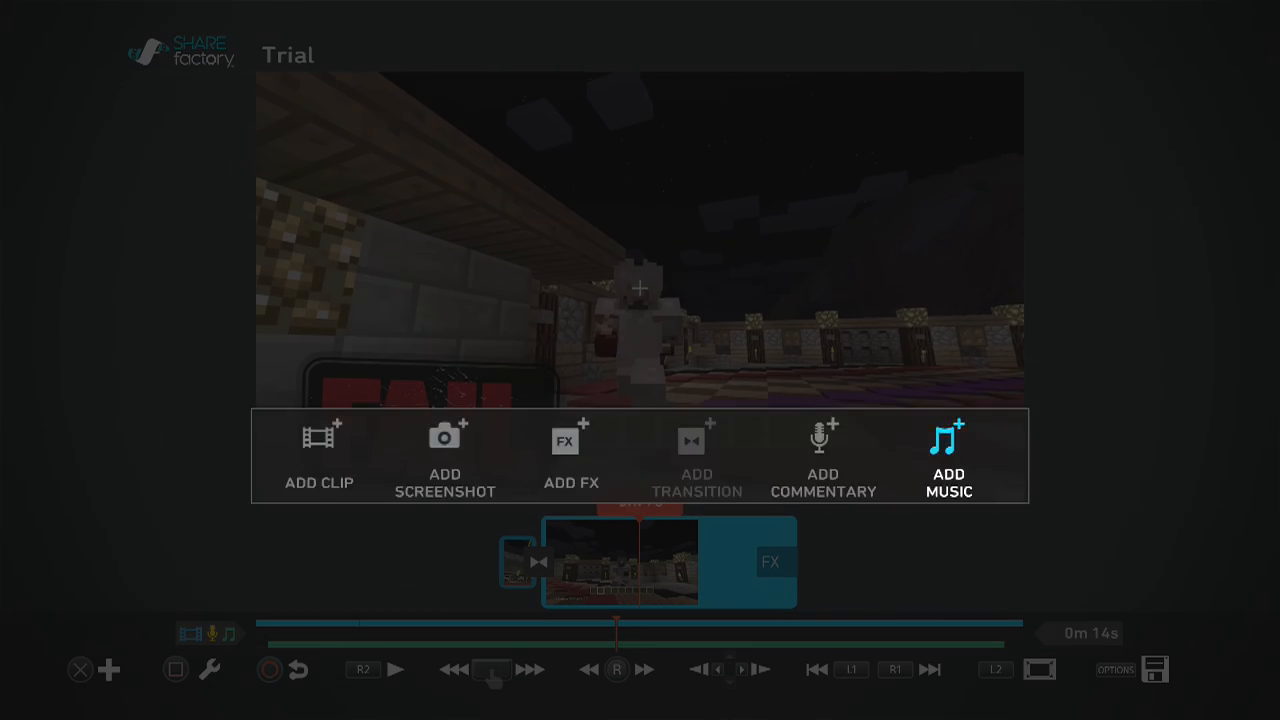
- Add a Text effect reading 'Leave a like' over the Minecraft clip
{"action": "left_click", "coordinate": [571, 458]}
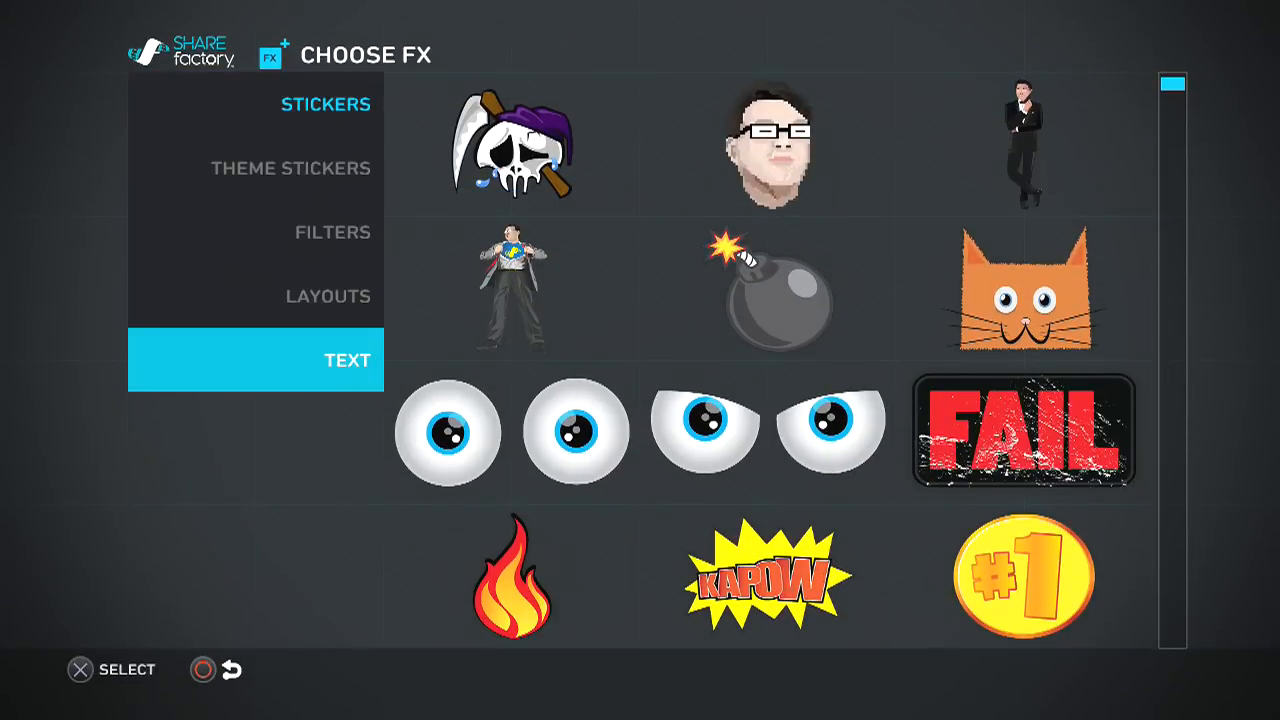
{"action": "left_click", "coordinate": [347, 359]}
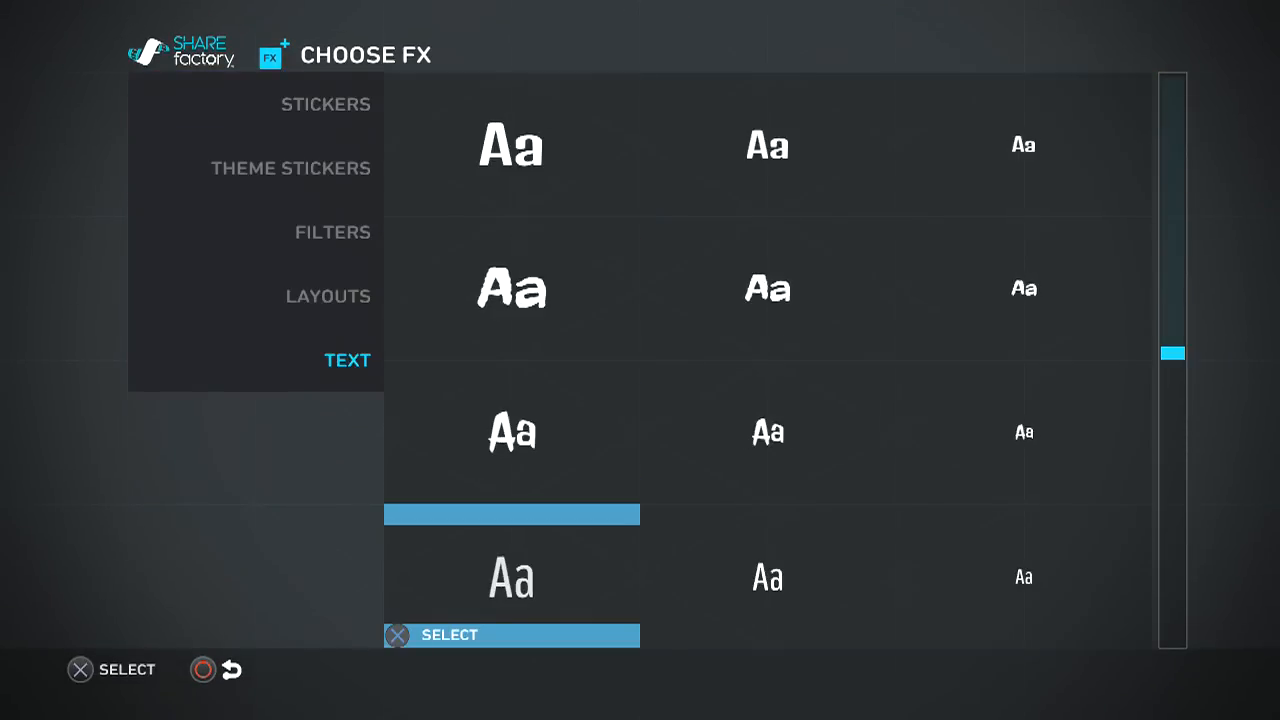
{"action": "scroll", "scroll_direction": "down", "scroll_amount": 3}
{"action": "type", "text": "Leave a l"}
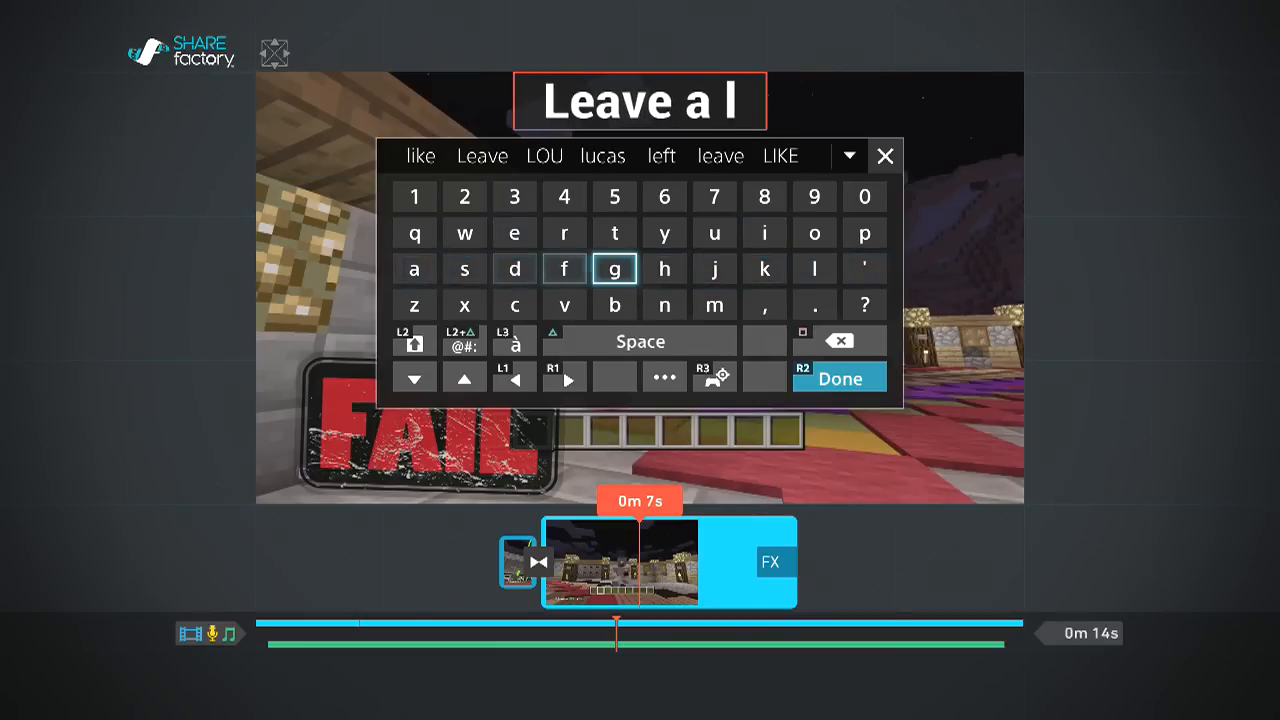
{"action": "type", "text": "k"}
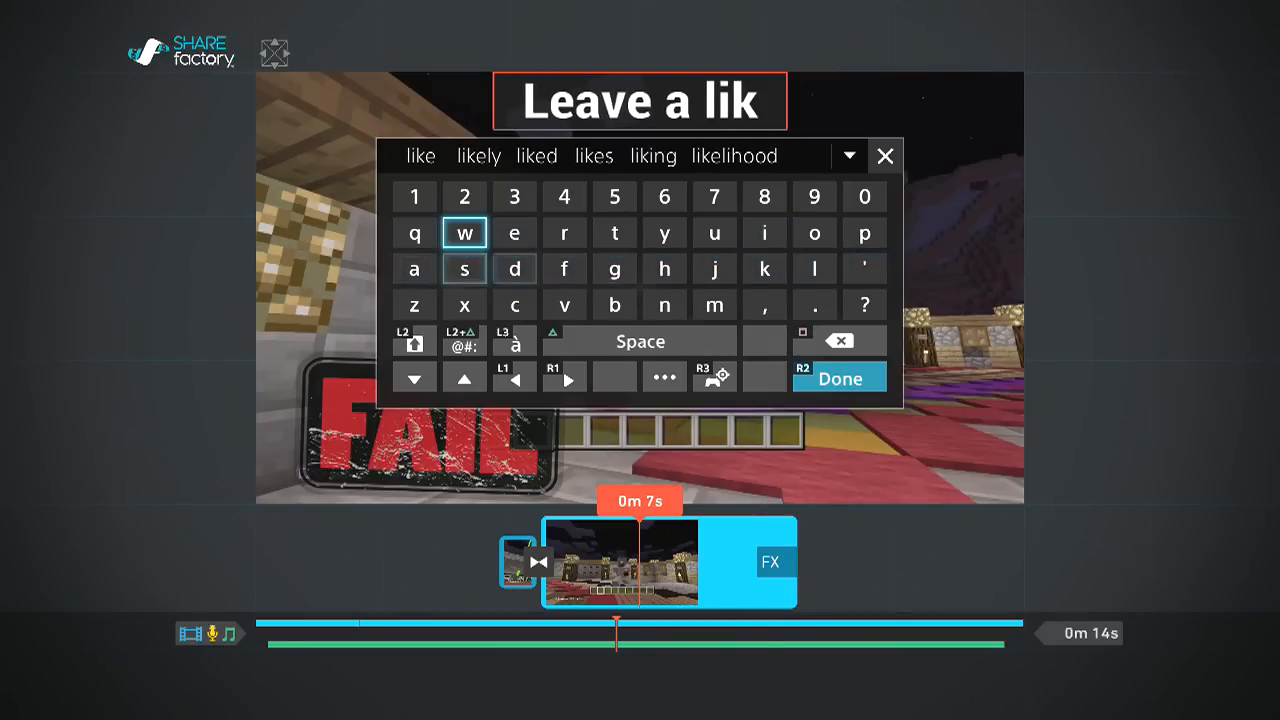
{"action": "left_click", "coordinate": [839, 378]}
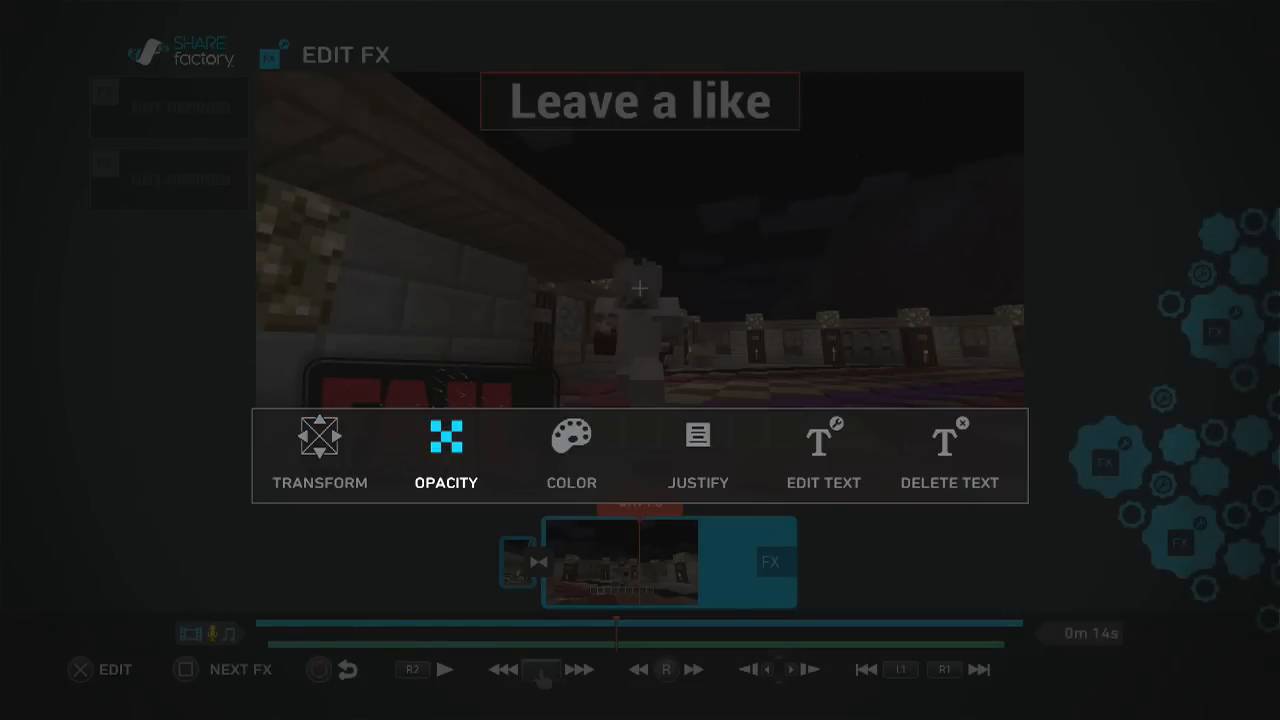
- Make the 'Leave a like' text red, leaving its wording unchanged
{"action": "left_click", "coordinate": [571, 450]}
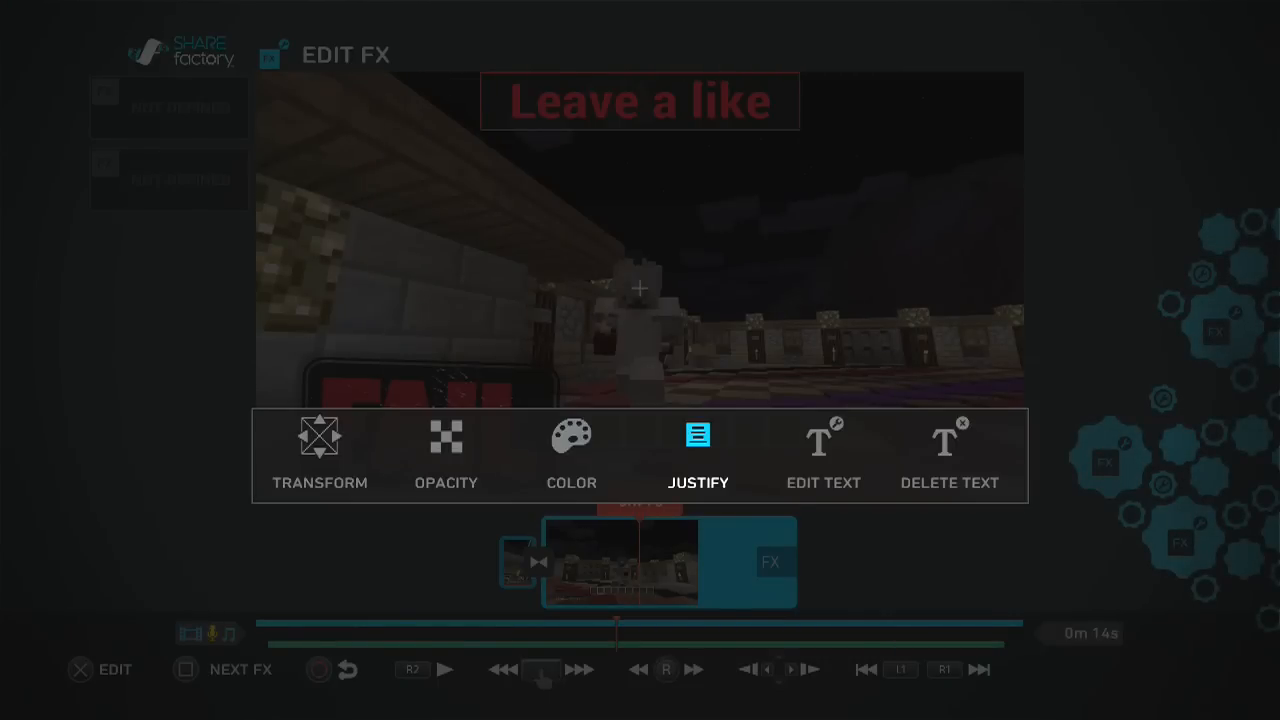
{"action": "left_click", "coordinate": [823, 445]}
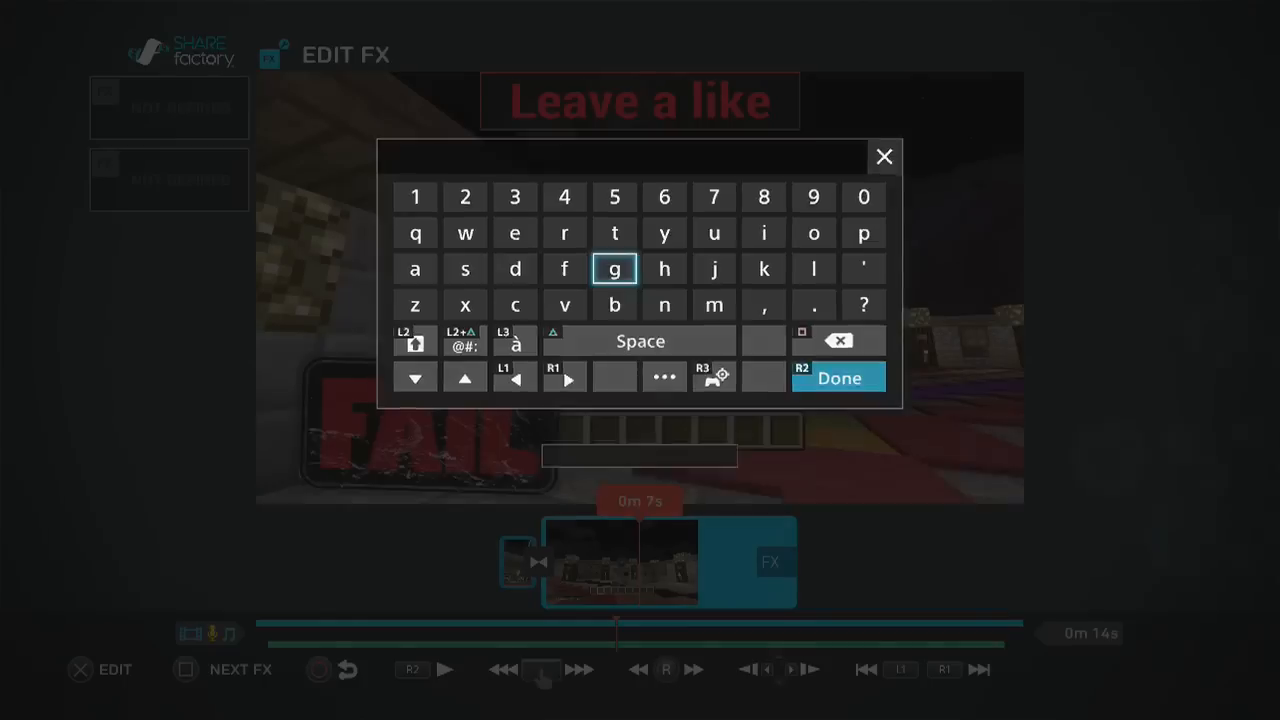
{"action": "left_click", "coordinate": [838, 378]}
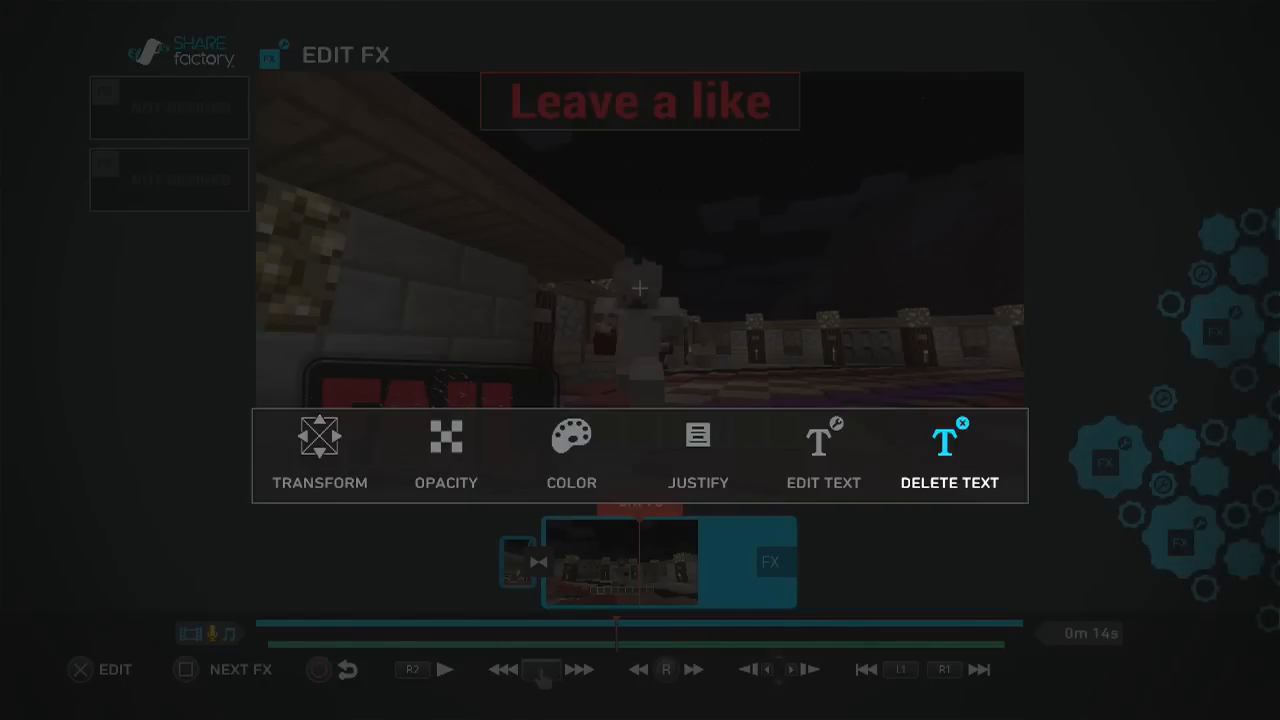
{"action": "left_click", "coordinate": [320, 450]}
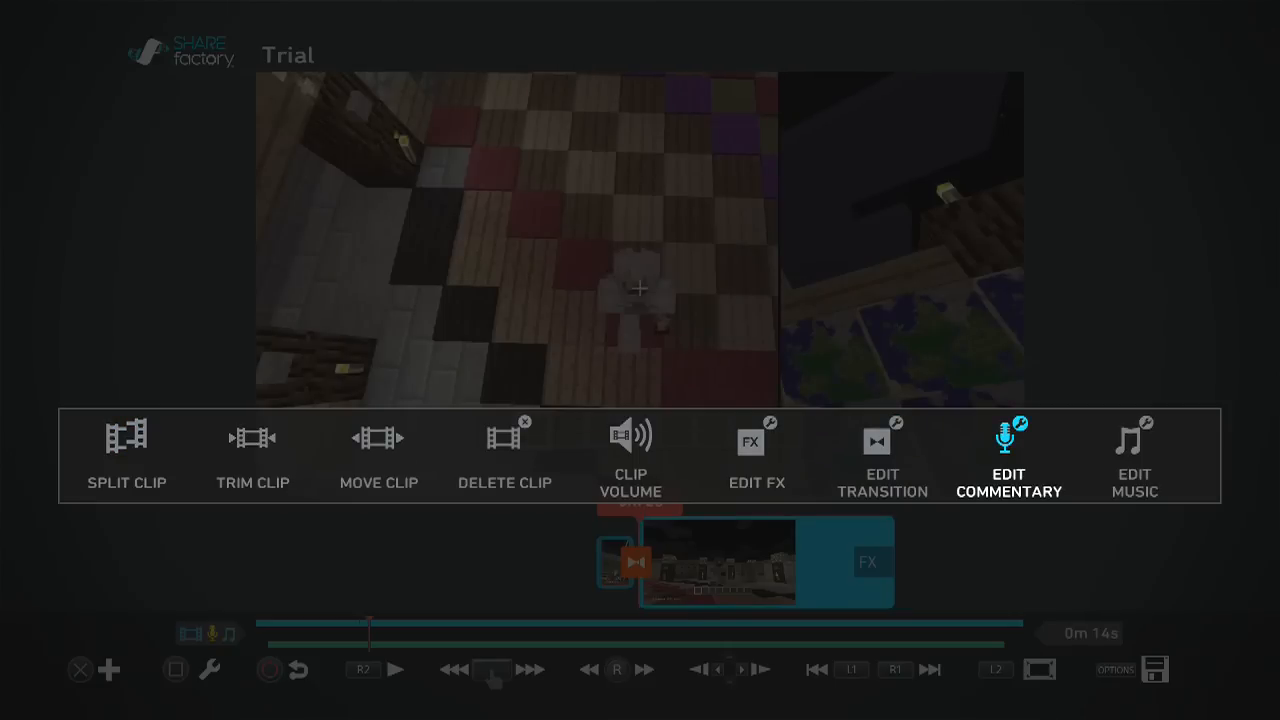
- Set the background music volume slider to 10% and confirm it
{"action": "left_click", "coordinate": [1134, 458]}
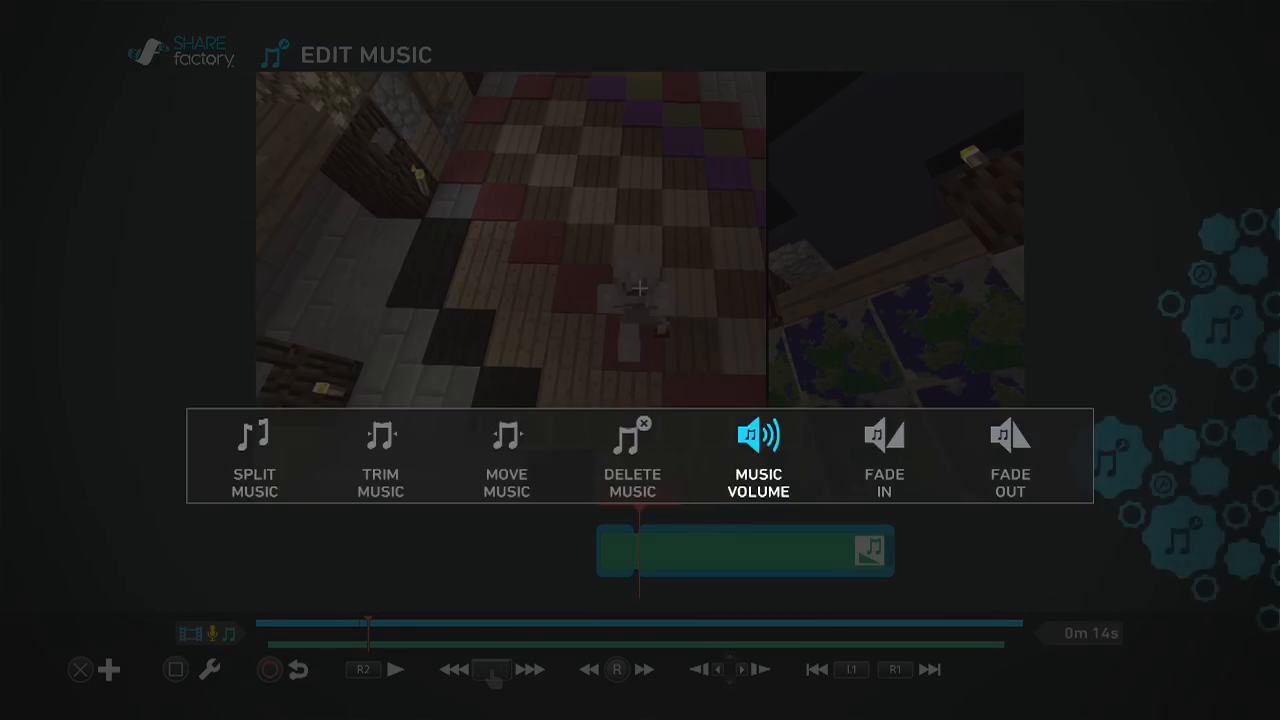
{"action": "left_click", "coordinate": [758, 435]}
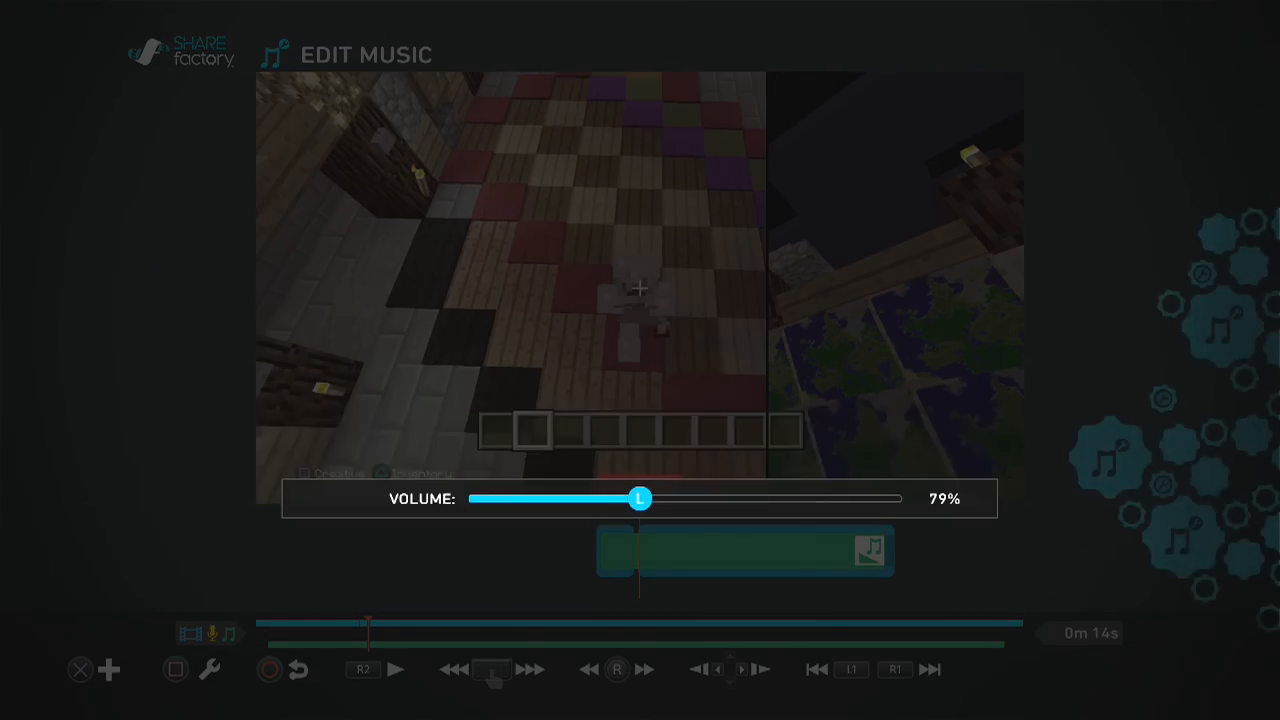
{"action": "left_click_drag", "start_coordinate": [639, 498], "coordinate": [473, 498]}
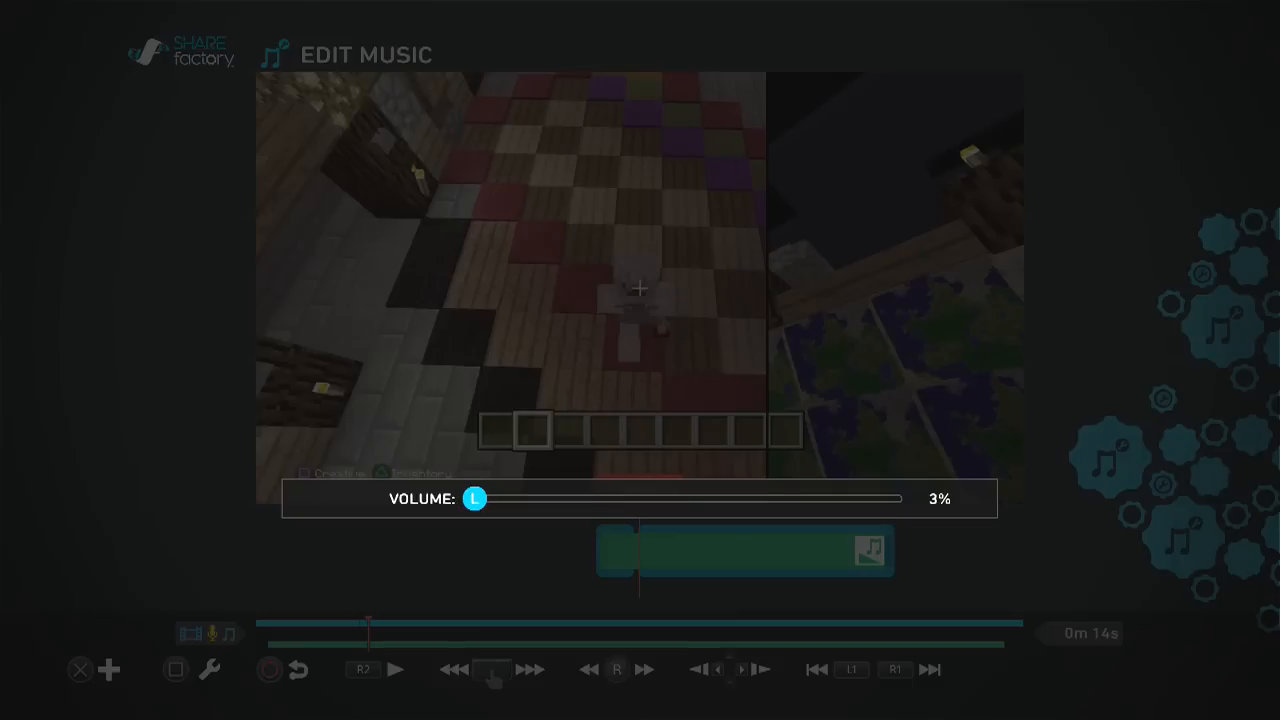
{"action": "left_click_drag", "start_coordinate": [473, 498], "coordinate": [490, 498]}
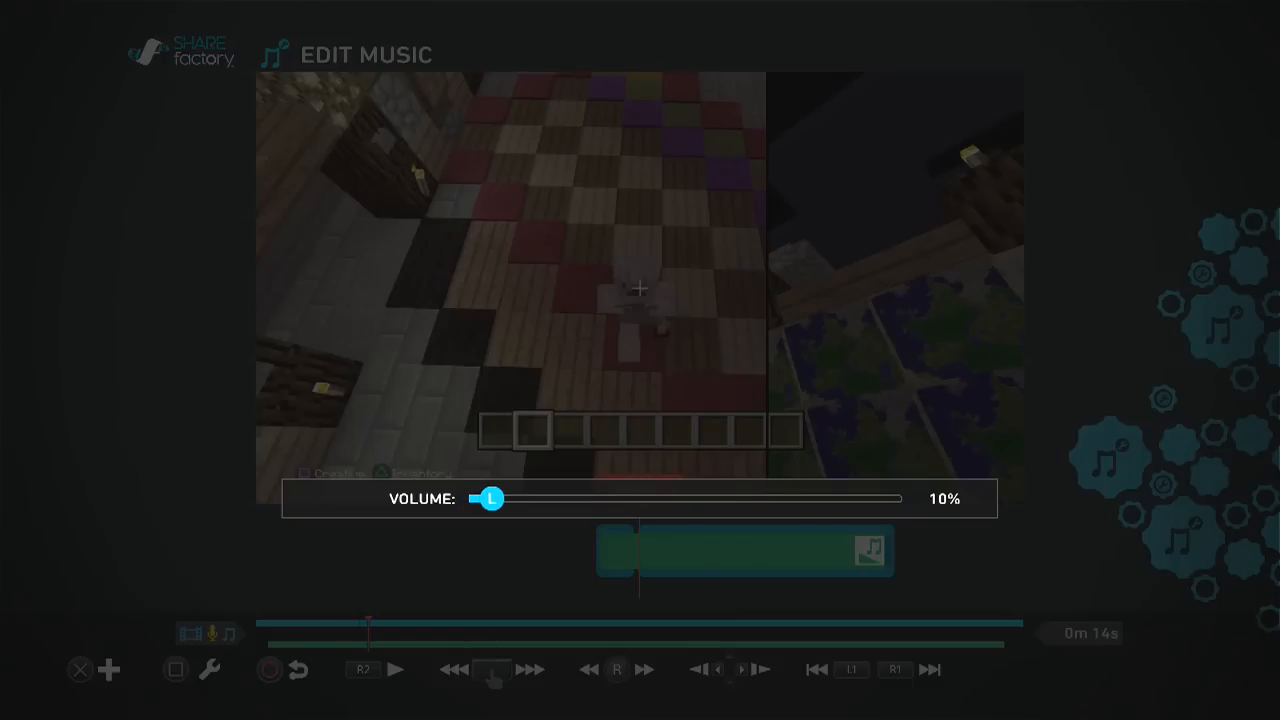
{"action": "left_click", "coordinate": [393, 669]}
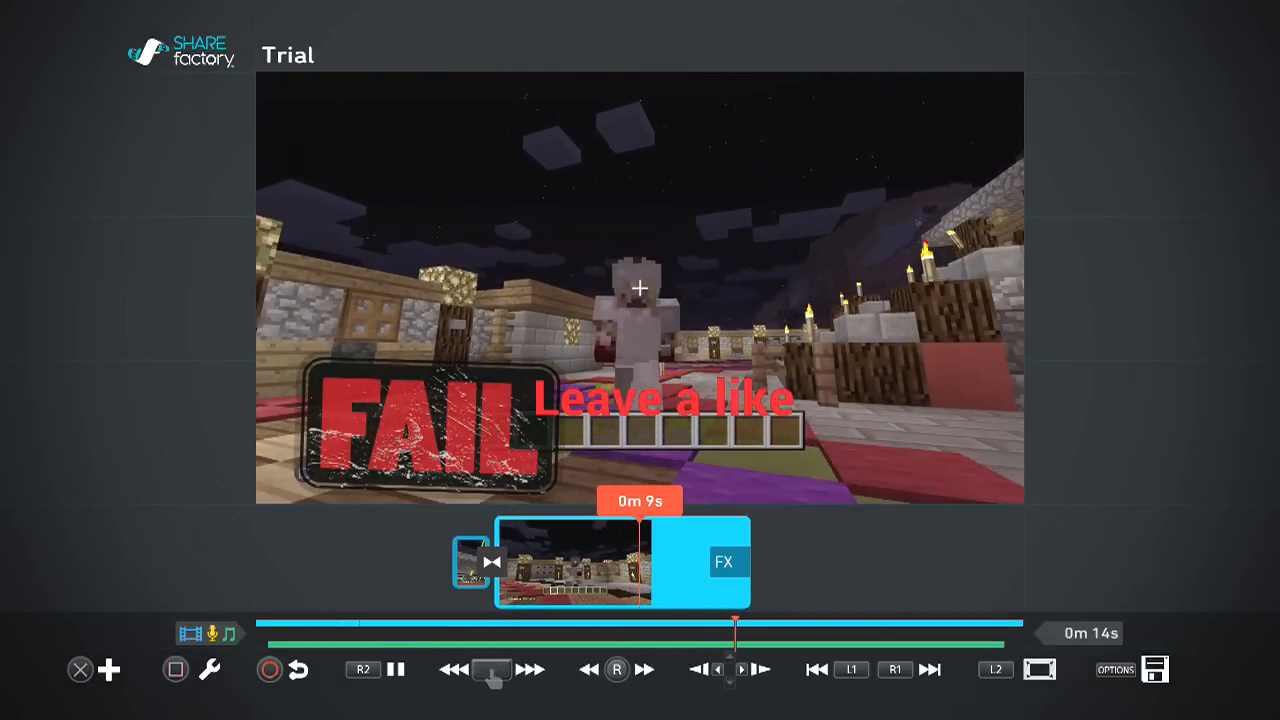
- Set the Minecraft clip's own volume to 112% and resume the preview
{"action": "left_click", "coordinate": [109, 669]}
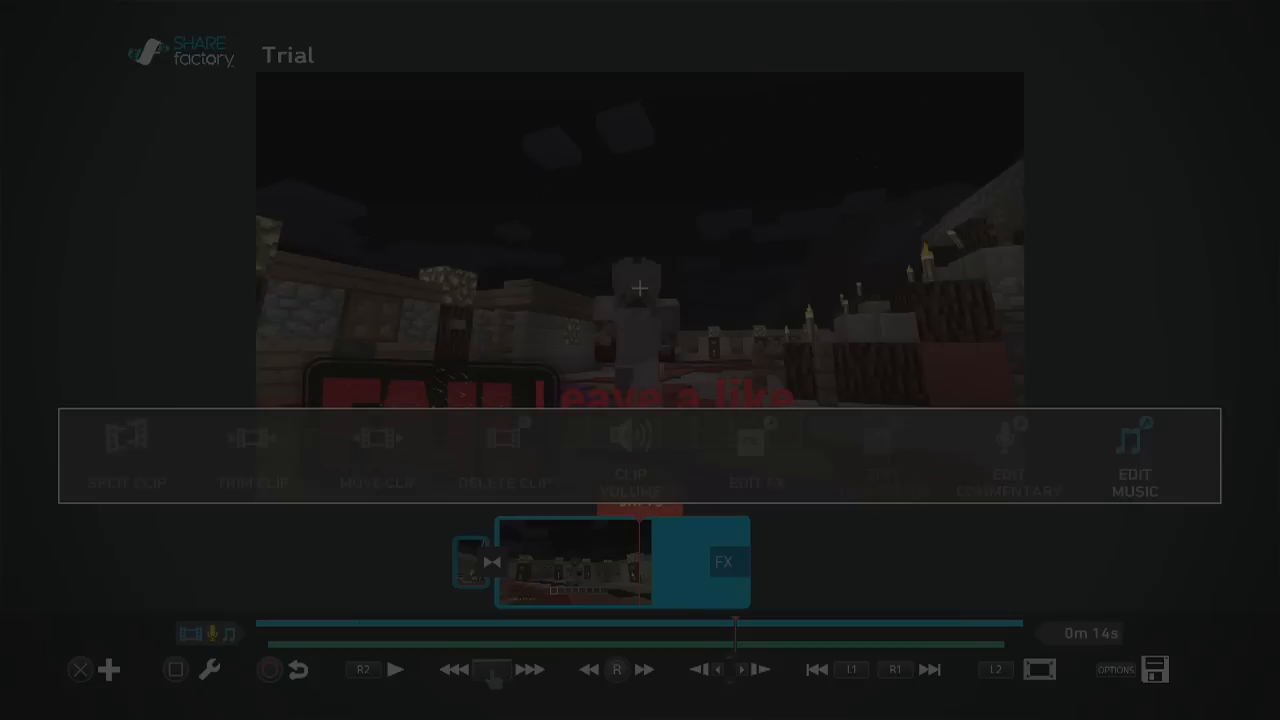
{"action": "left_click", "coordinate": [757, 442]}
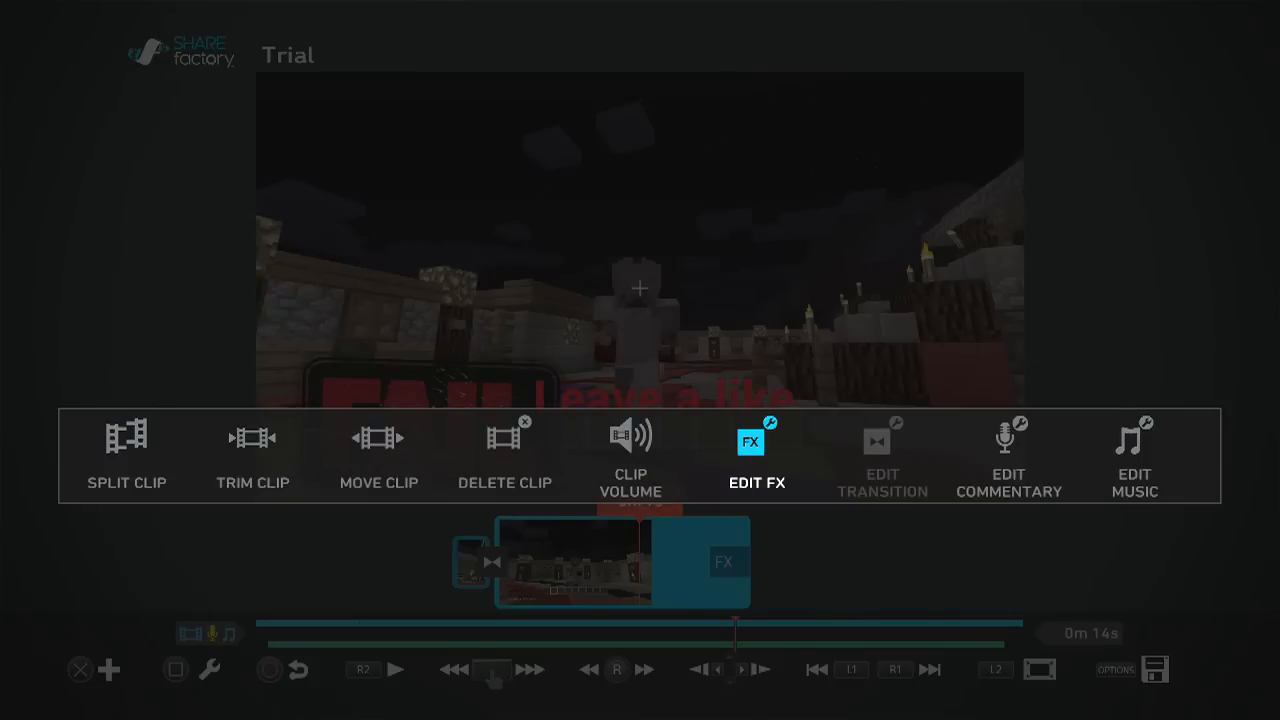
{"action": "left_click", "coordinate": [630, 450]}
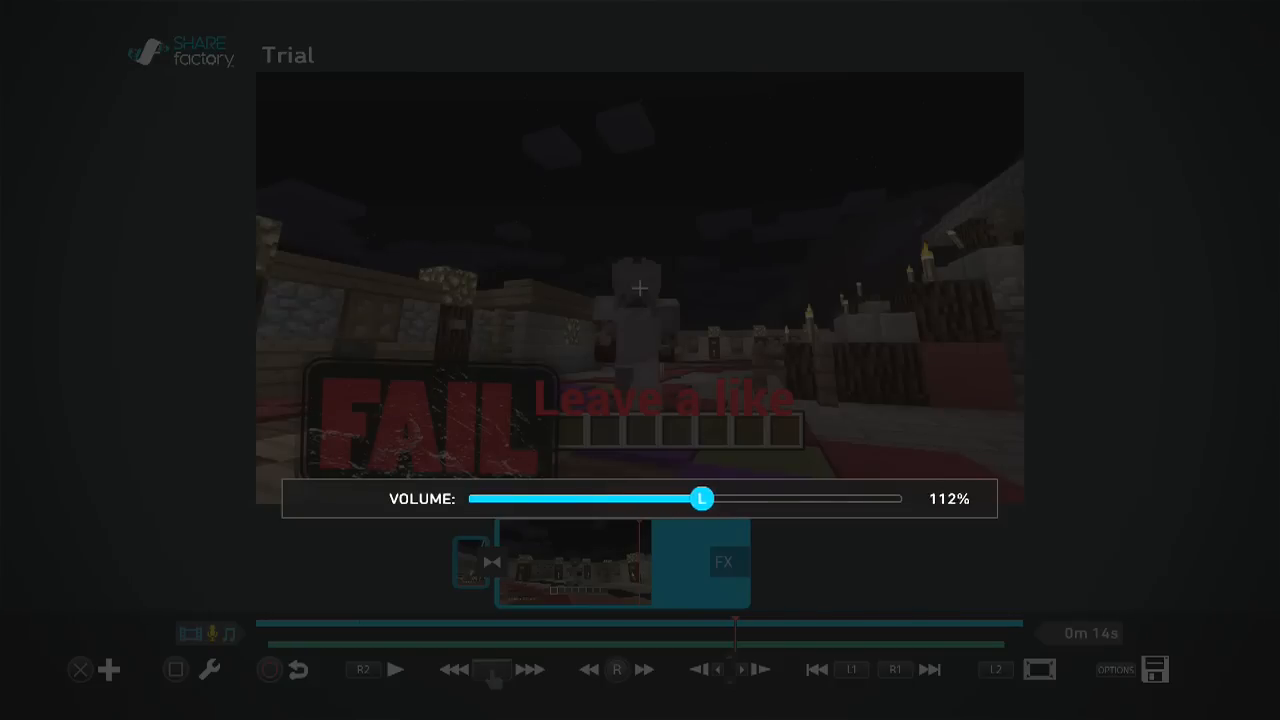
{"action": "left_click", "coordinate": [394, 669]}
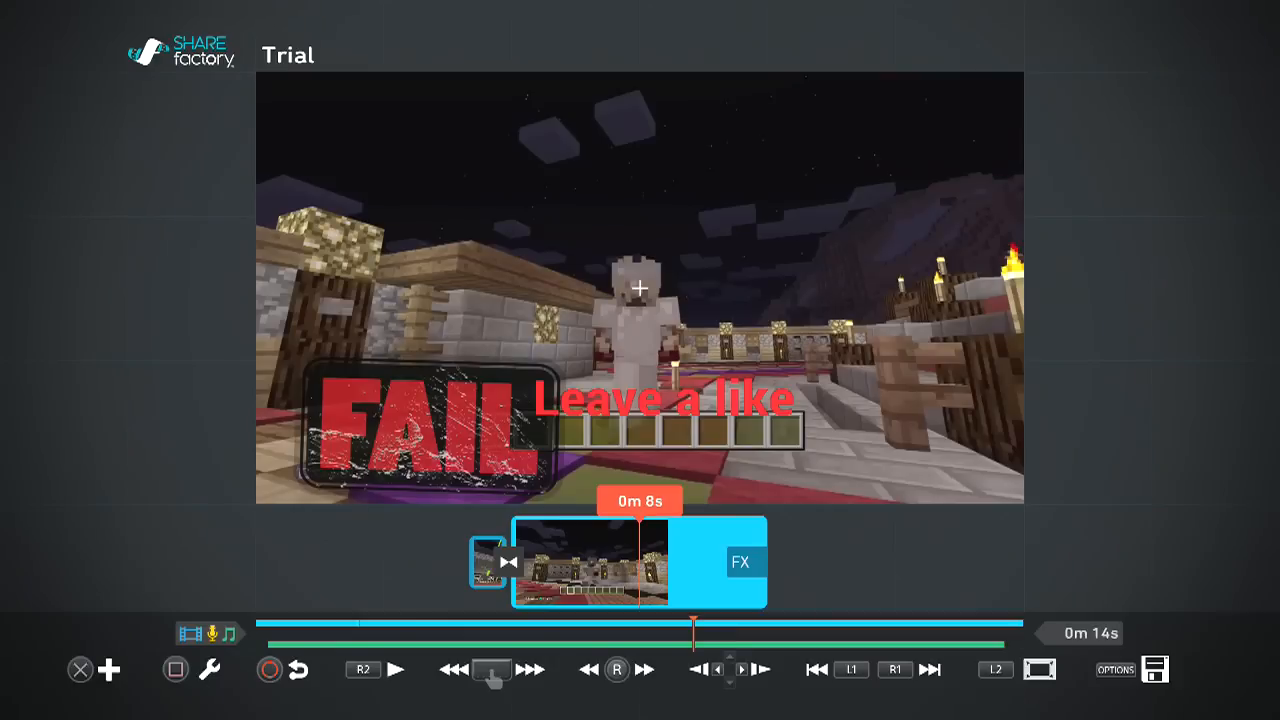
{"action": "left_click", "coordinate": [396, 669]}
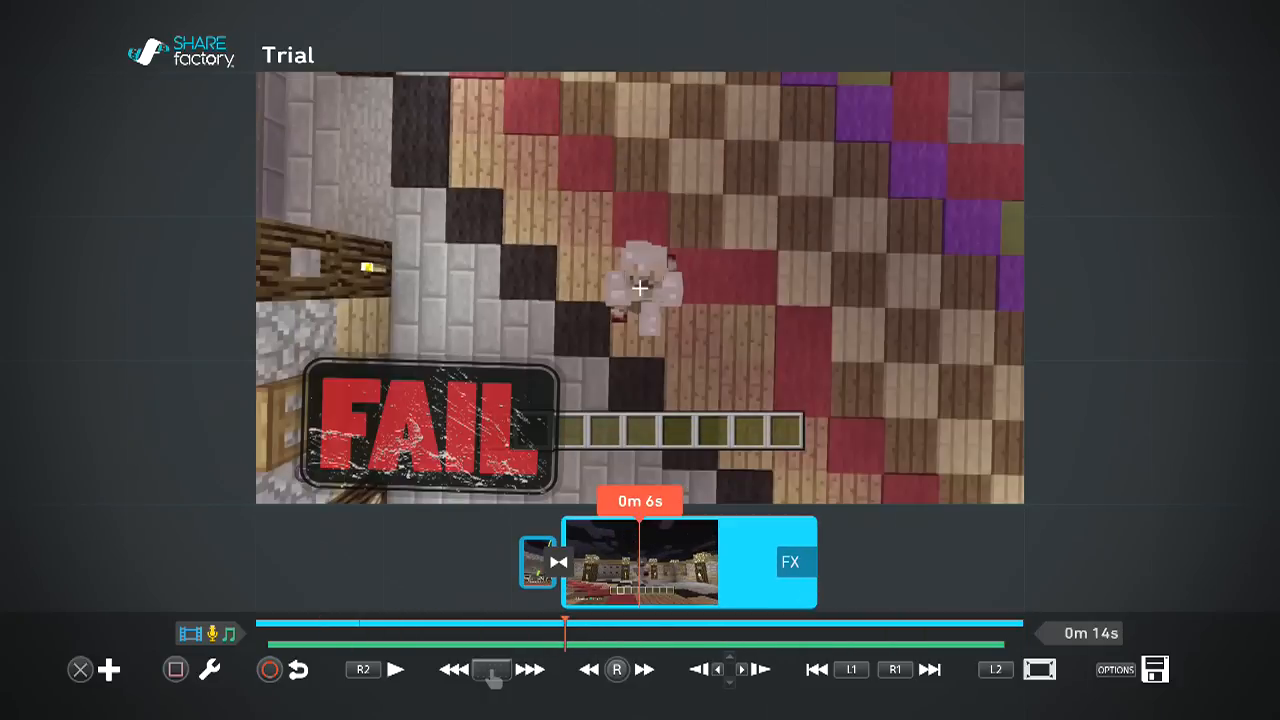
- Save project 'Trial' from OPTIONS and choose Export to Gallery
{"action": "left_click", "coordinate": [1114, 669]}
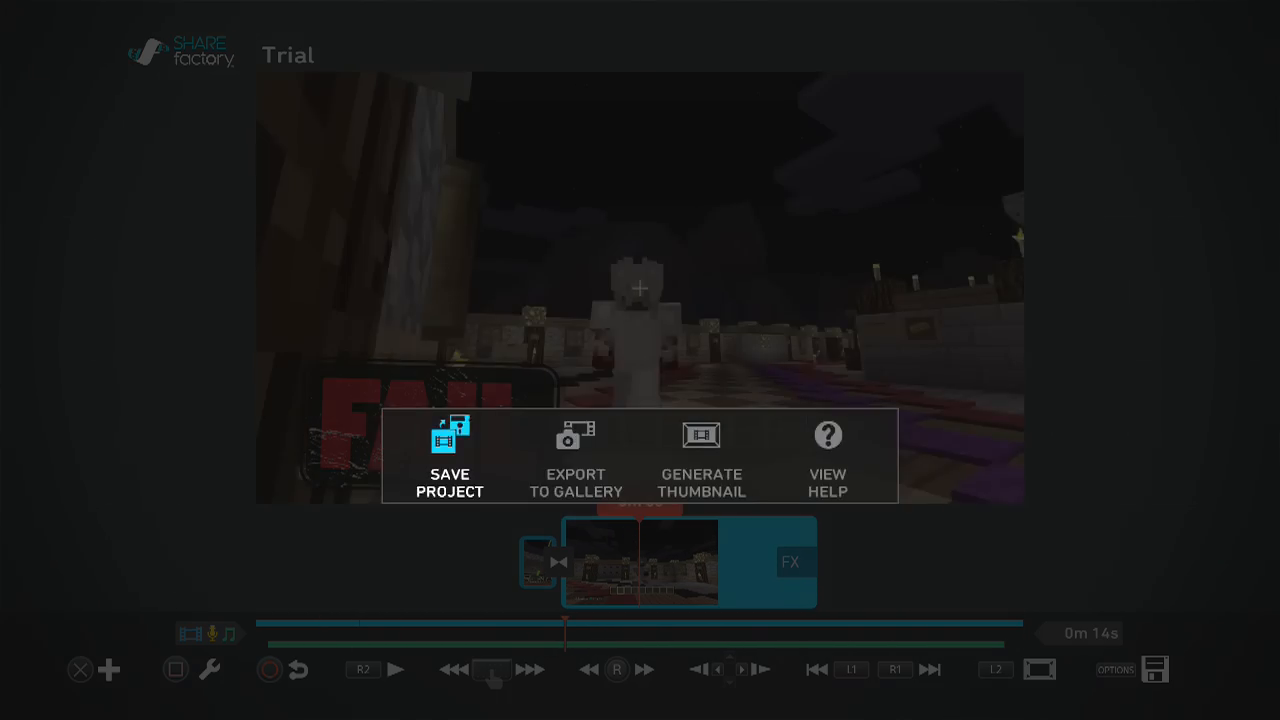
{"action": "left_click", "coordinate": [449, 455]}
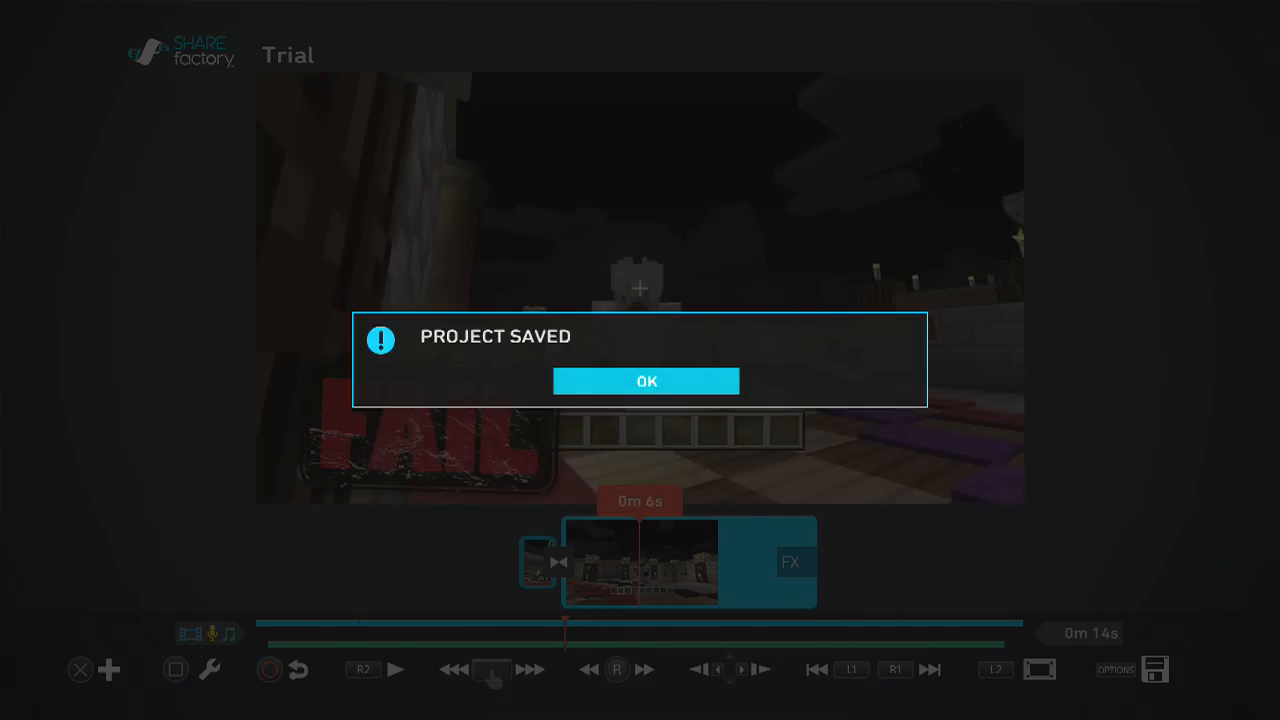
{"action": "left_click", "coordinate": [645, 381]}
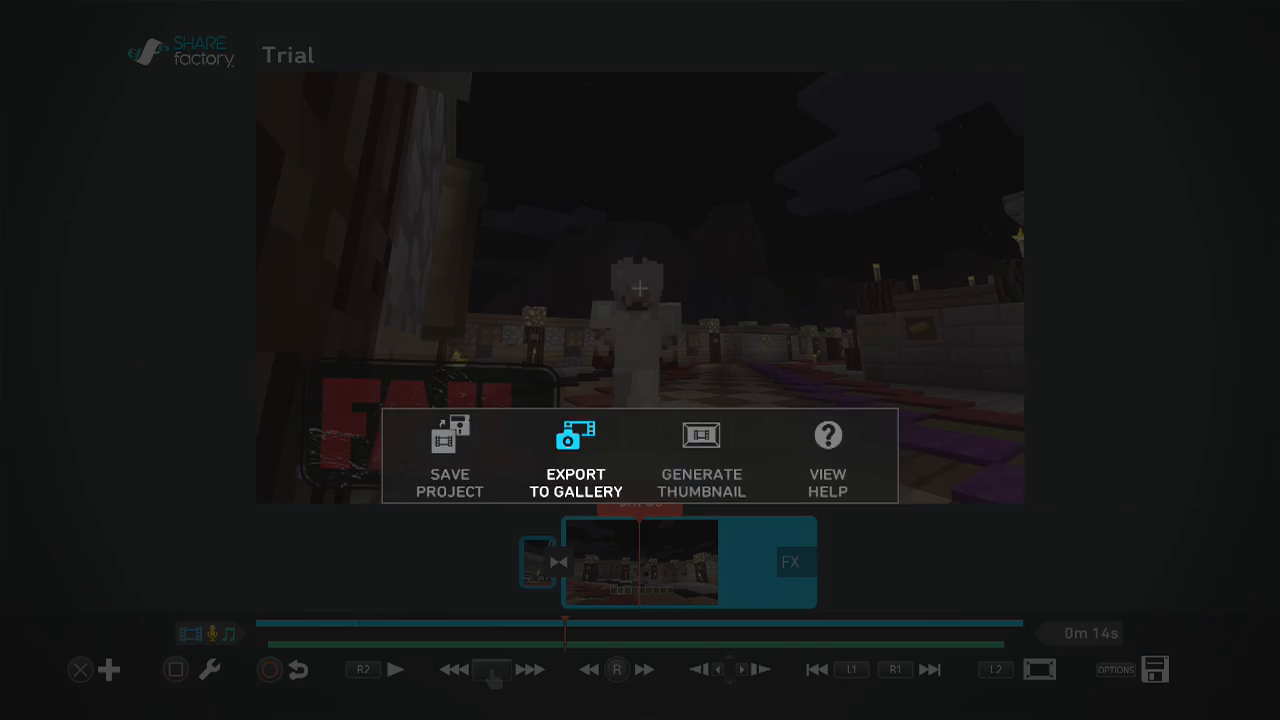
{"action": "left_click", "coordinate": [574, 455]}
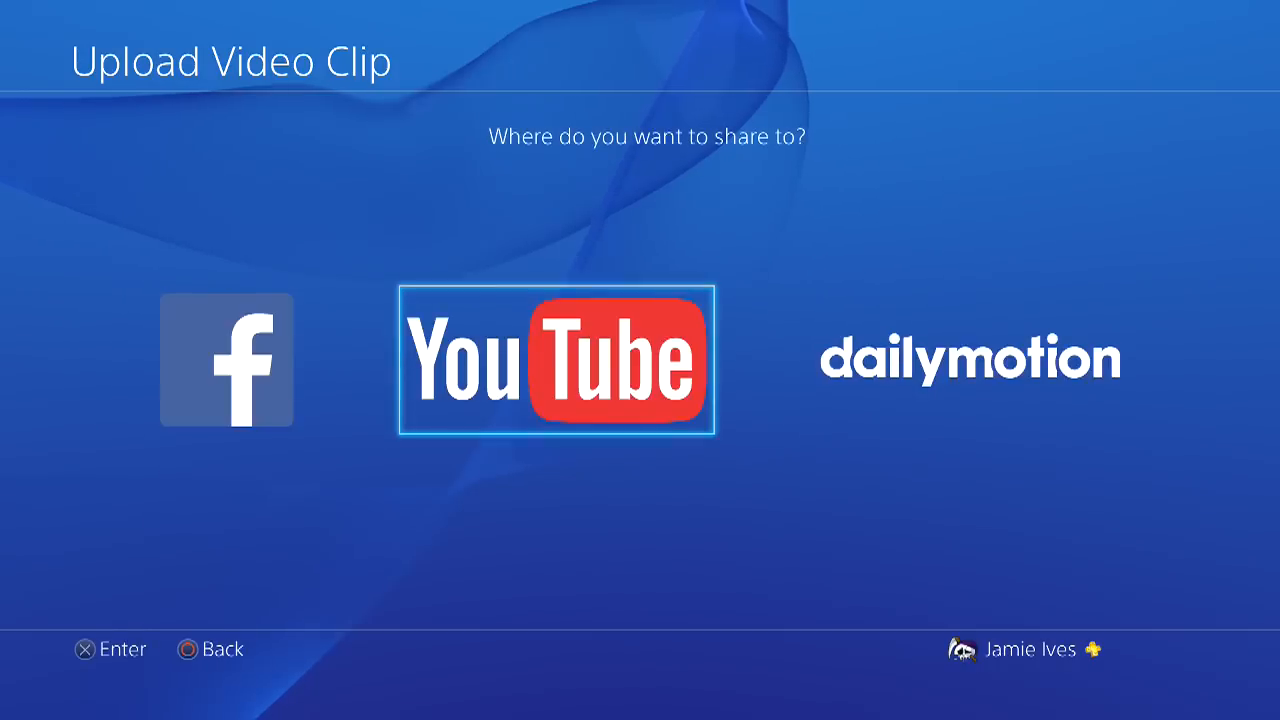
- Pick YouTube as the upload destination and sign in to link the account
{"action": "left_click", "coordinate": [556, 360]}
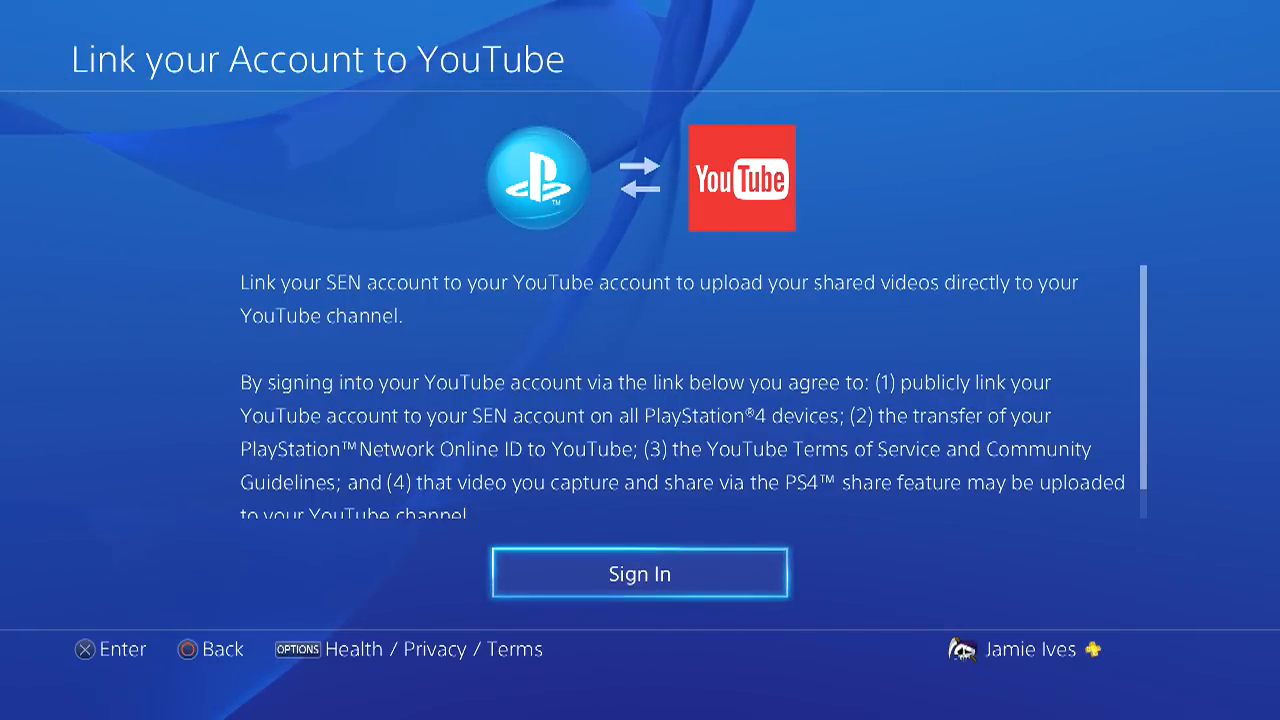
{"action": "left_click", "coordinate": [639, 573]}
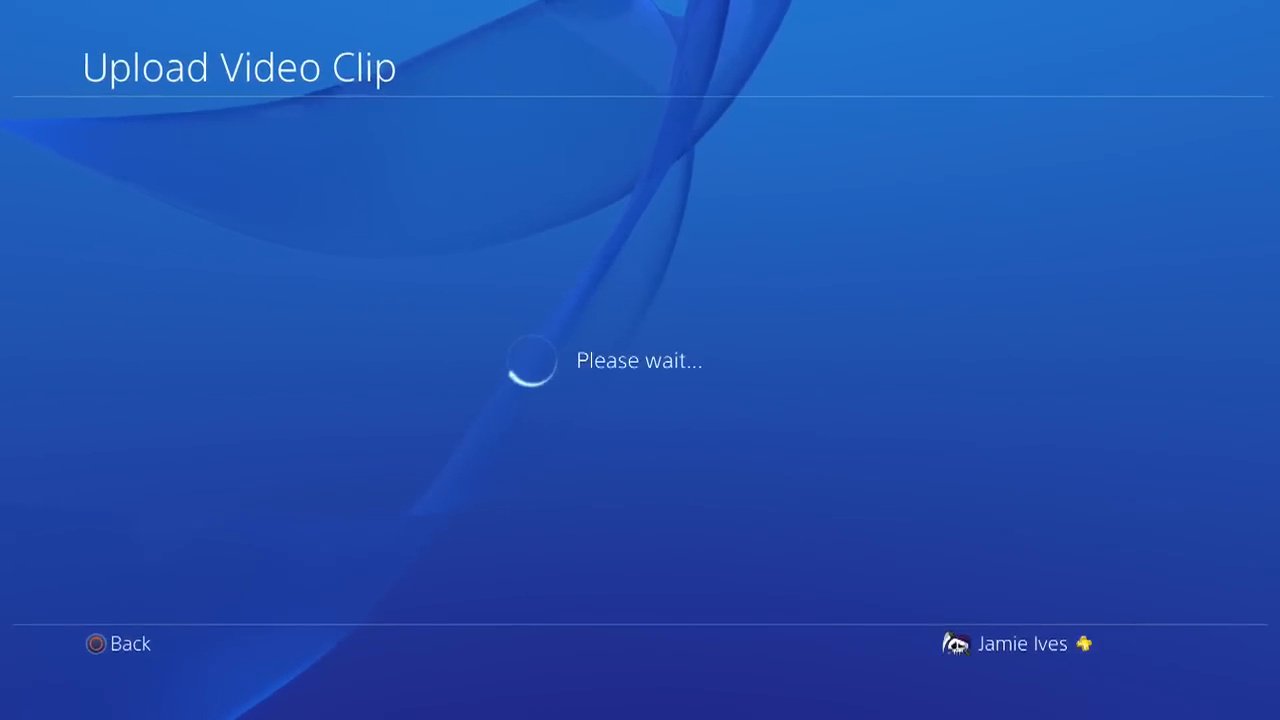